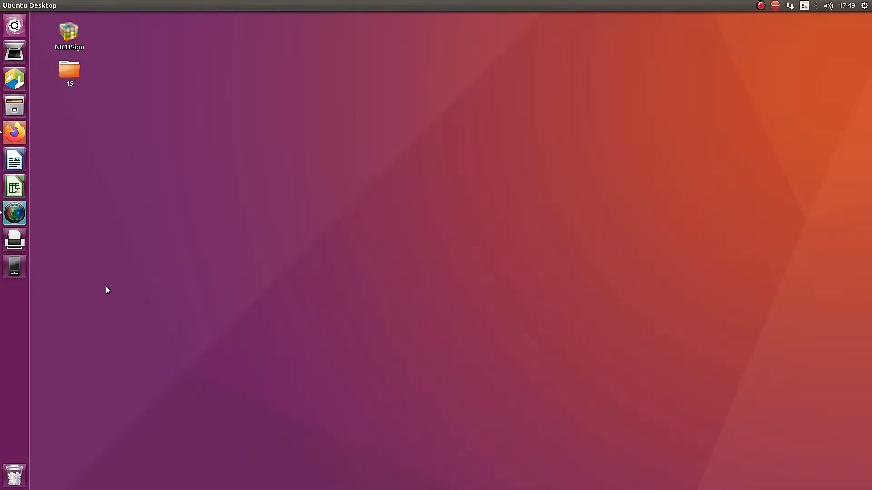
mouse_move(36, 267)
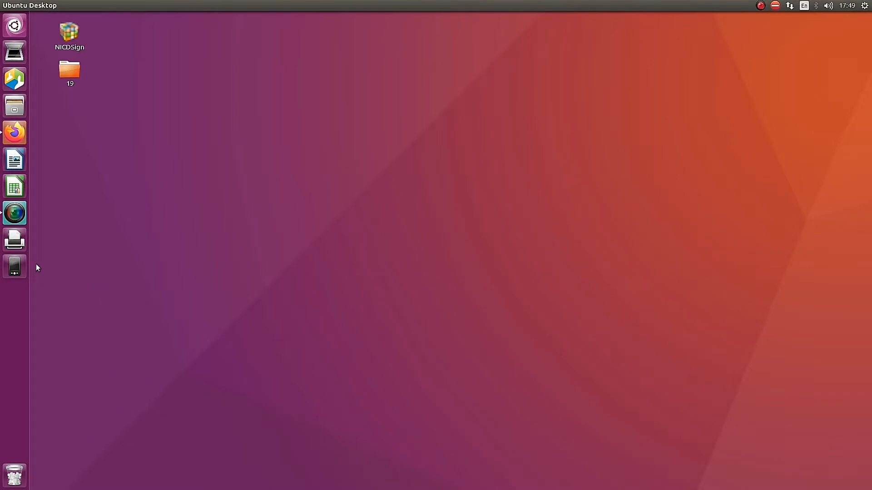
Step: Launch Firefox and head to the files.mycloud.com/setup welcome page
click(13, 133)
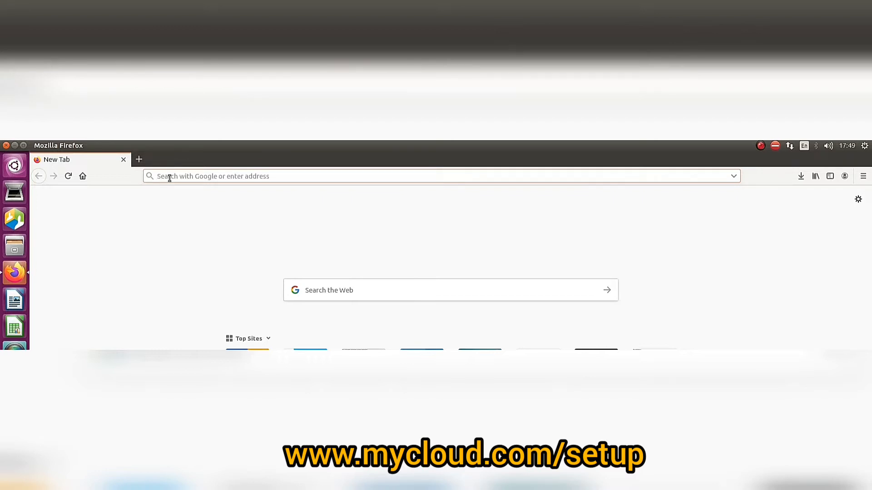
text(mycloud)
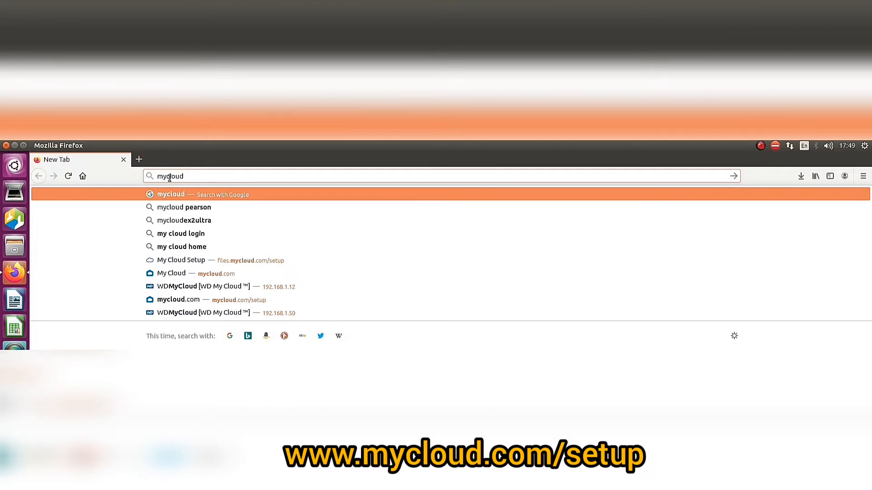
text(.)
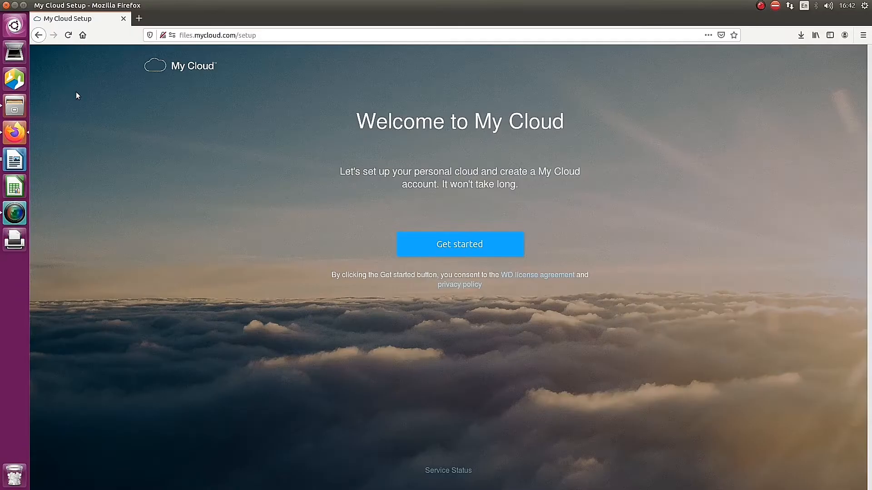
mouse_move(364, 264)
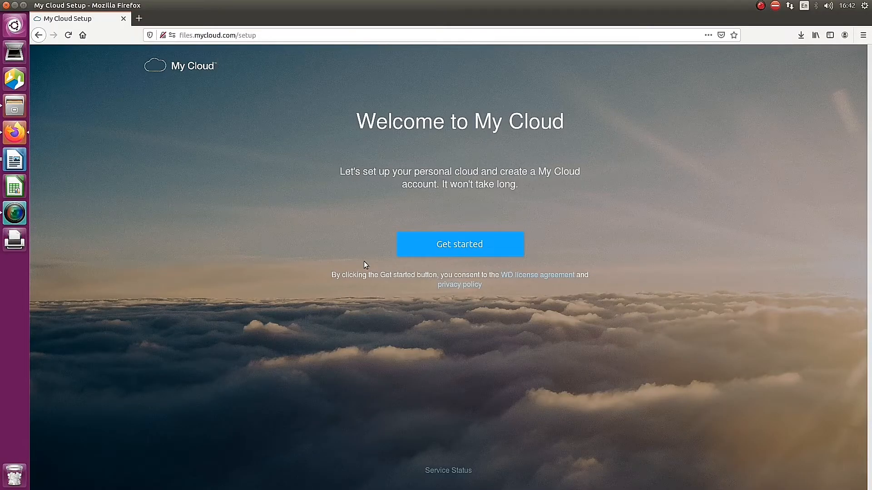
mouse_move(439, 251)
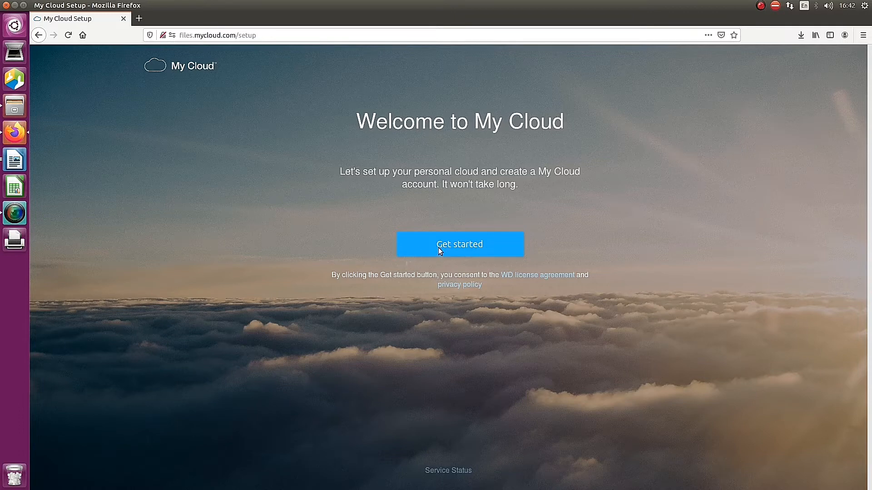
Step: Get started from the welcome page, reaching the language and license agreement screen
click(459, 244)
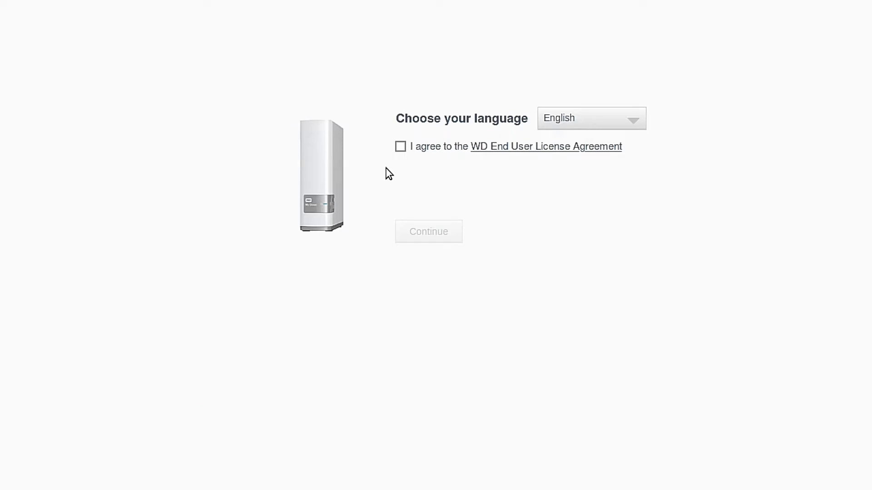
mouse_move(362, 174)
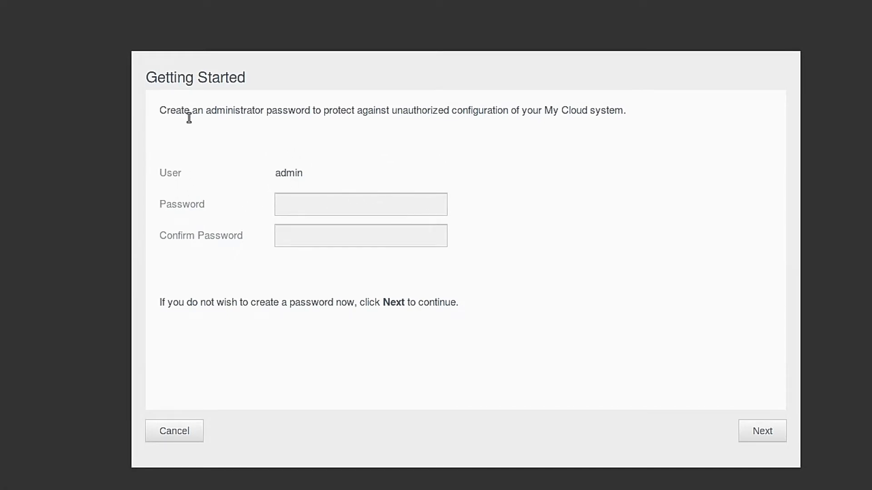
mouse_move(523, 122)
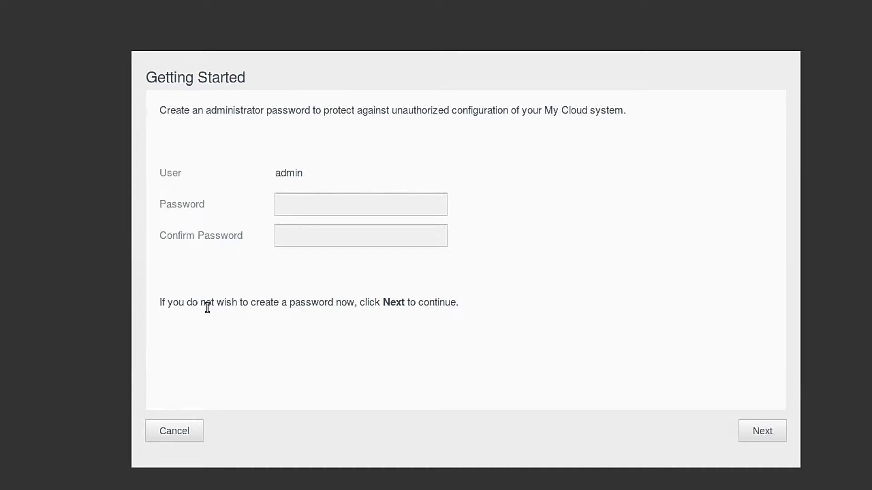
mouse_move(381, 309)
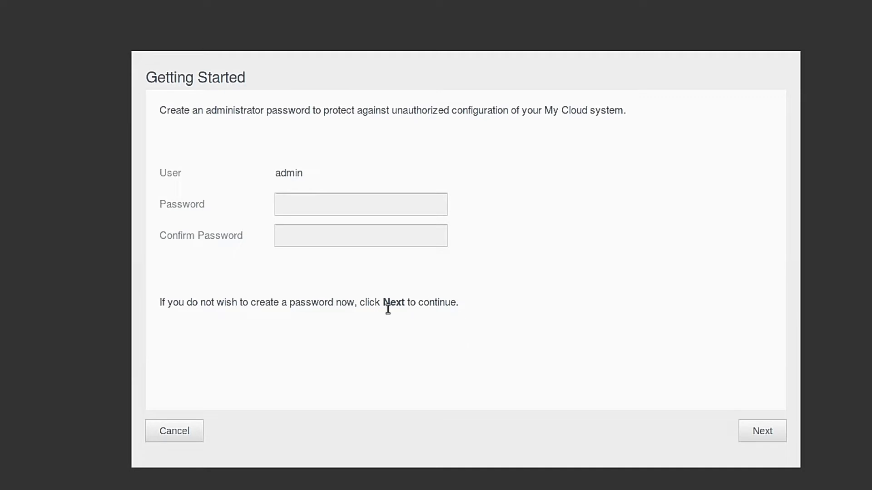
mouse_move(770, 433)
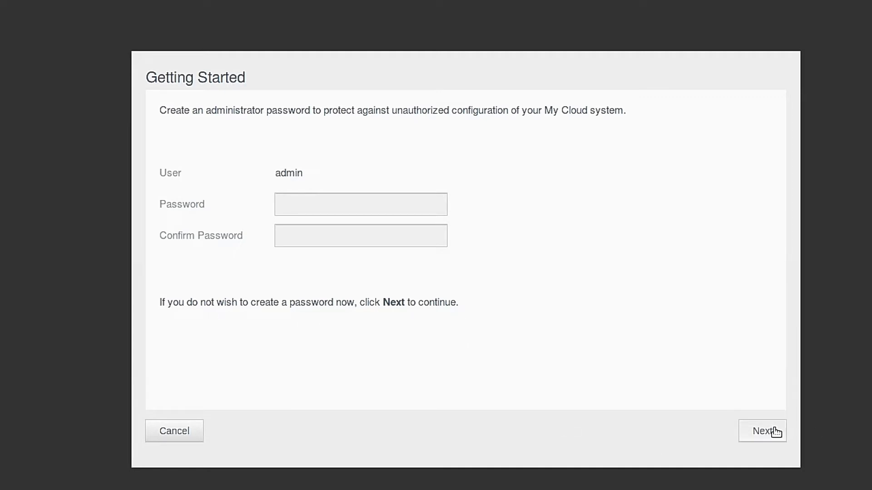
Step: Skip the admin password, extra cloud users and product registration to reach the "That's it" page
click(761, 430)
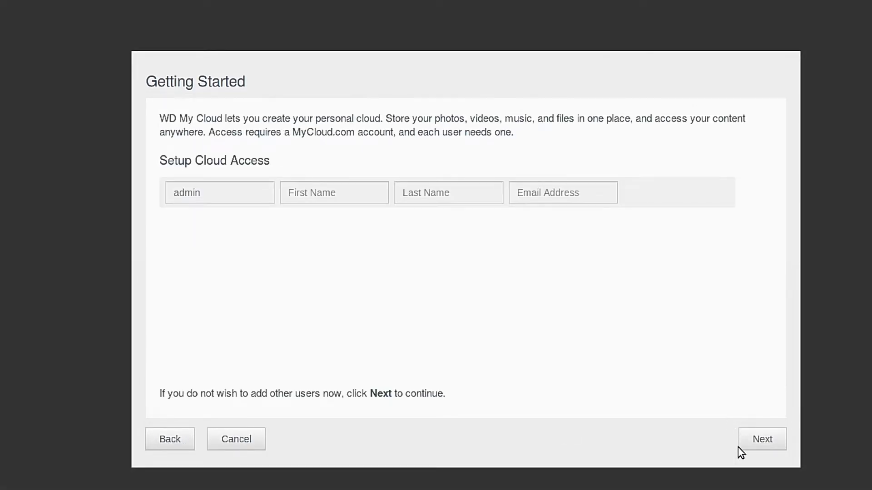
mouse_move(285, 400)
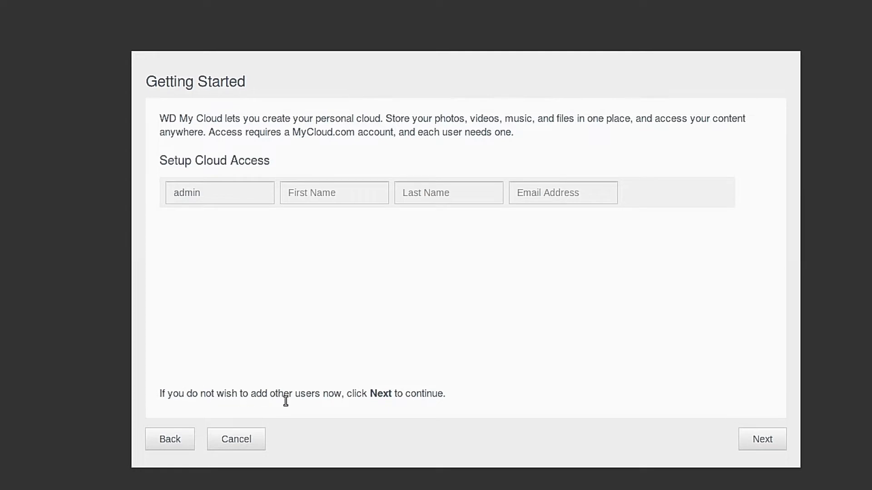
mouse_move(356, 406)
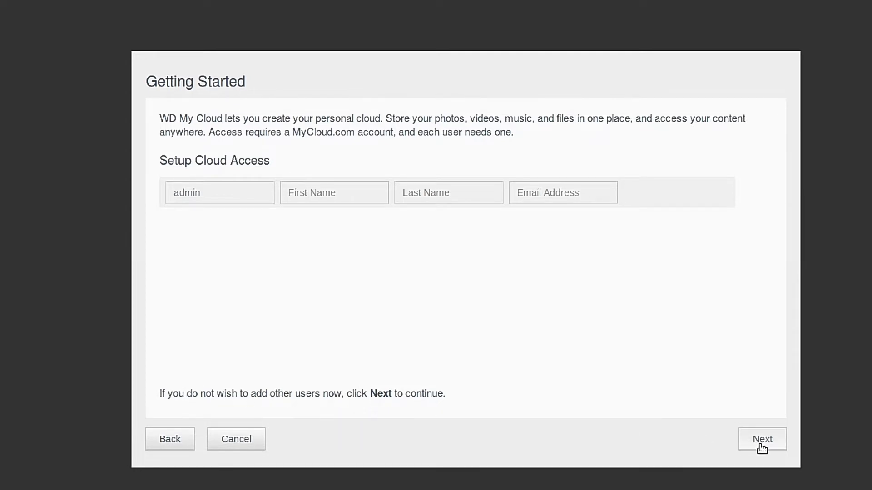
click(762, 439)
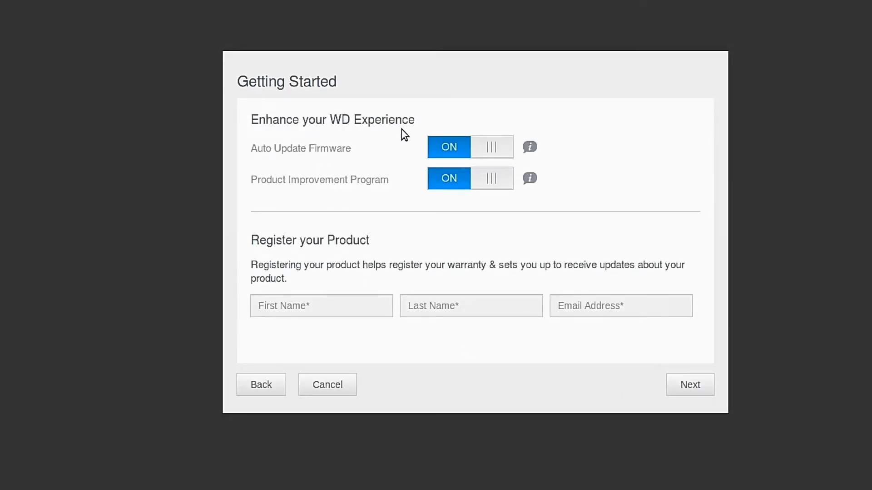
mouse_move(274, 129)
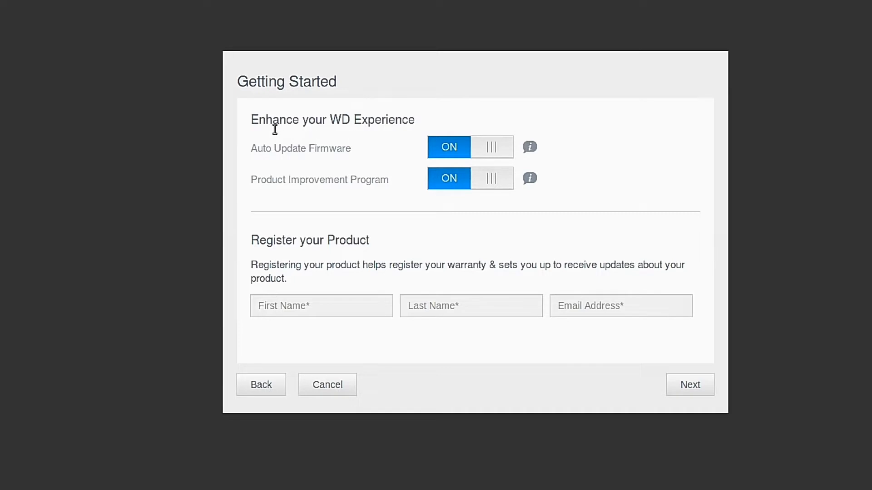
mouse_move(306, 289)
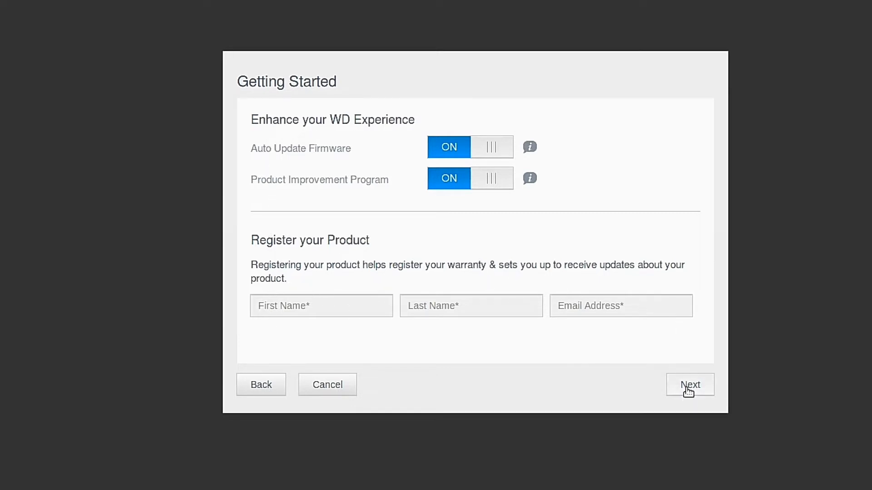
click(689, 385)
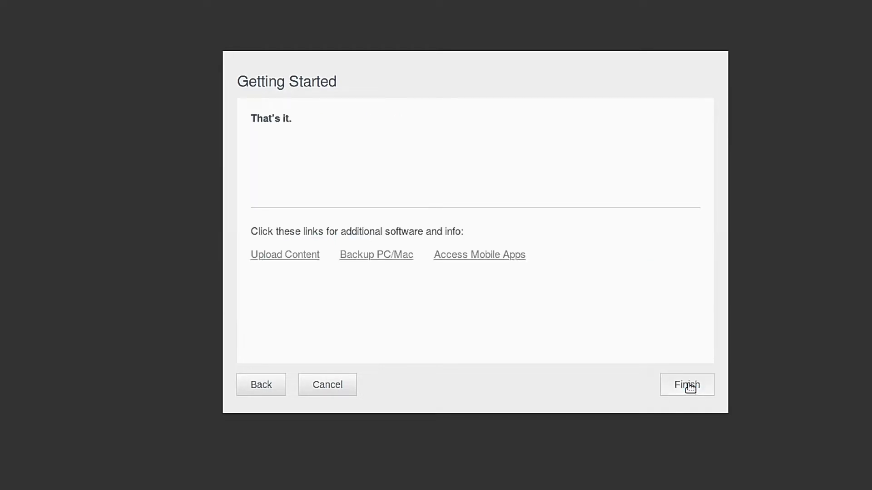
mouse_move(338, 247)
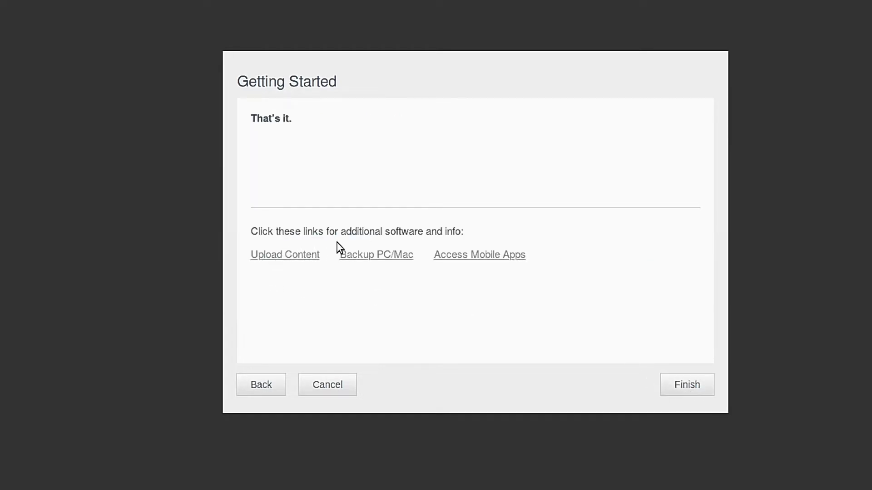
mouse_move(300, 262)
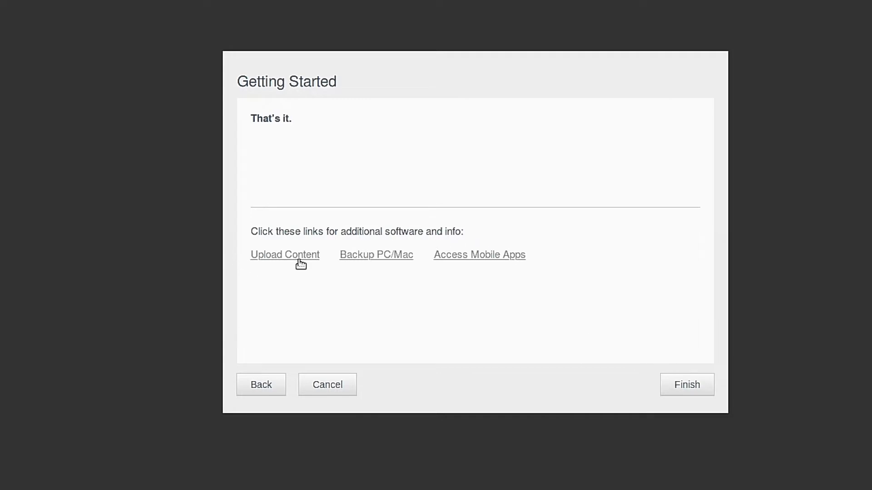
mouse_move(692, 412)
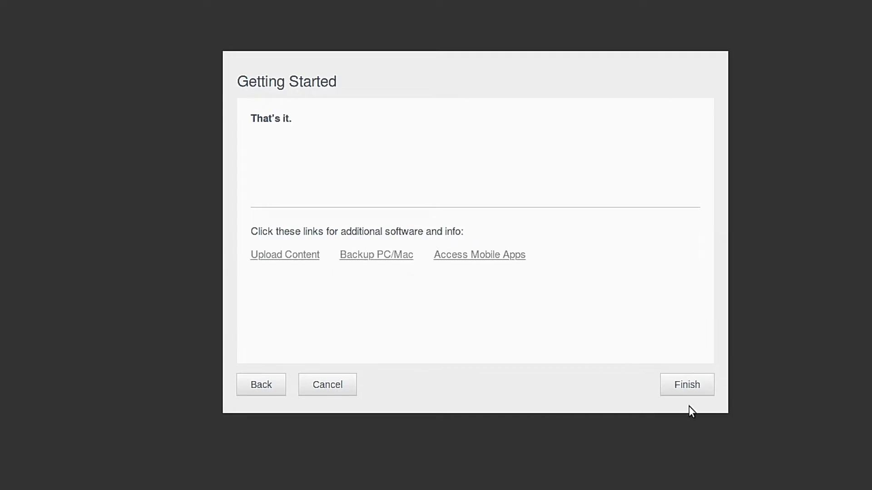
click(686, 384)
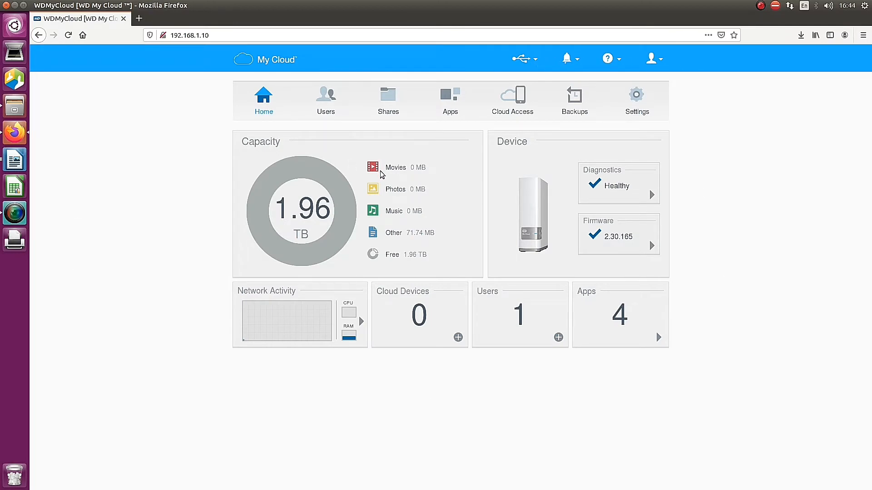
mouse_move(314, 174)
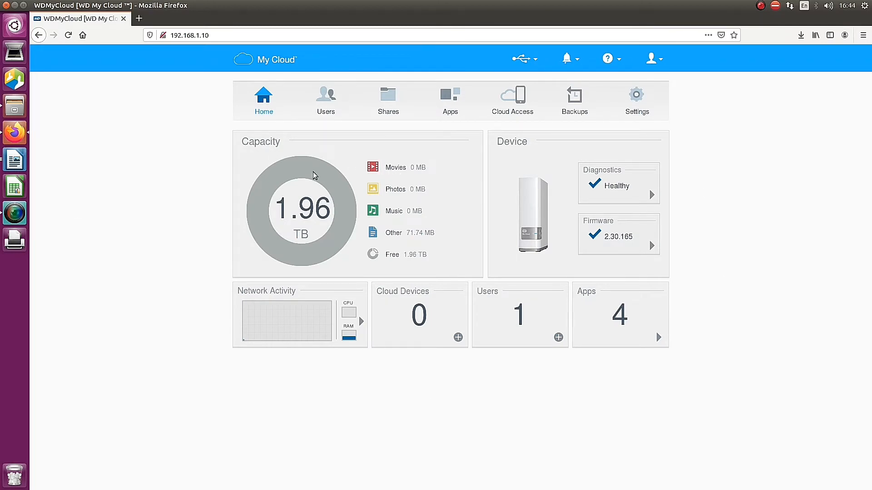
mouse_move(316, 239)
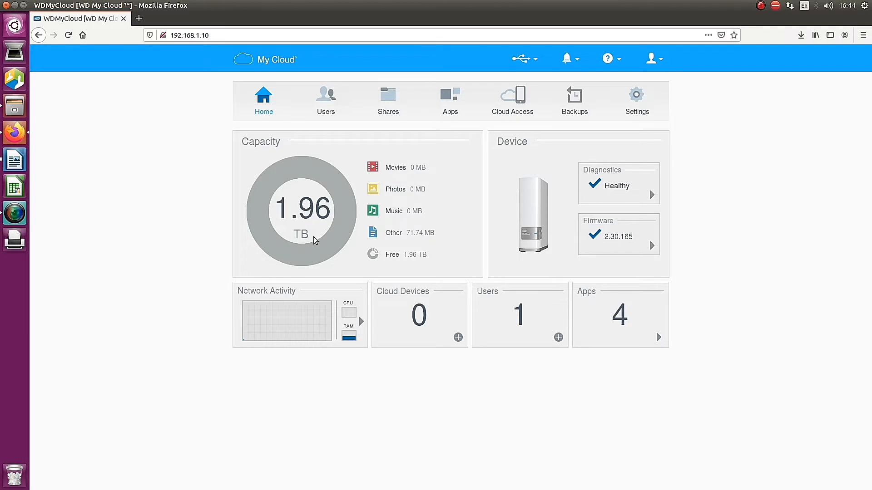
mouse_move(325, 224)
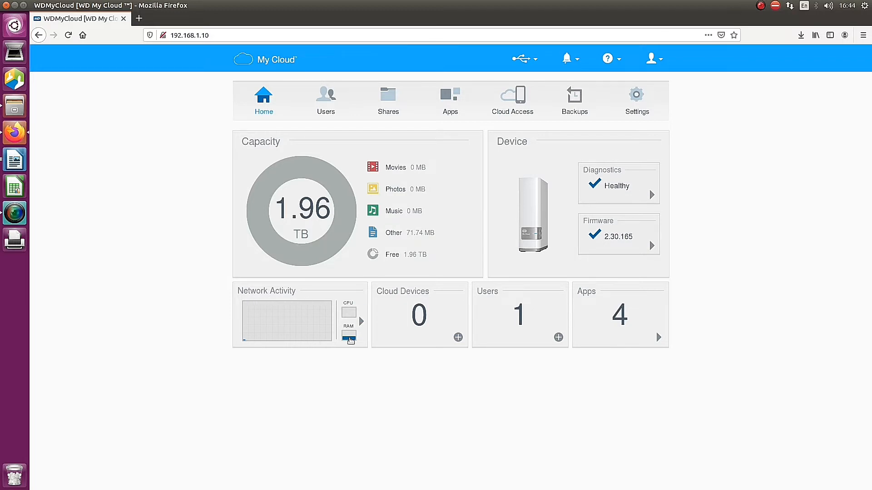
click(359, 321)
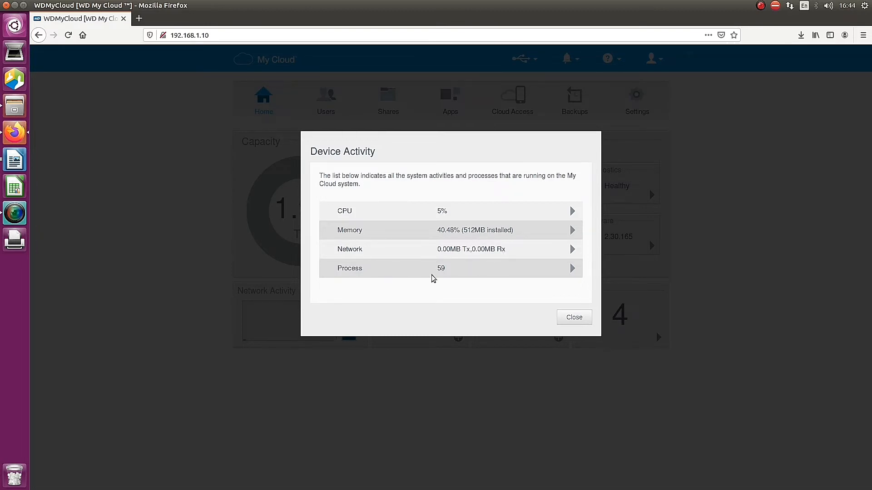
click(573, 317)
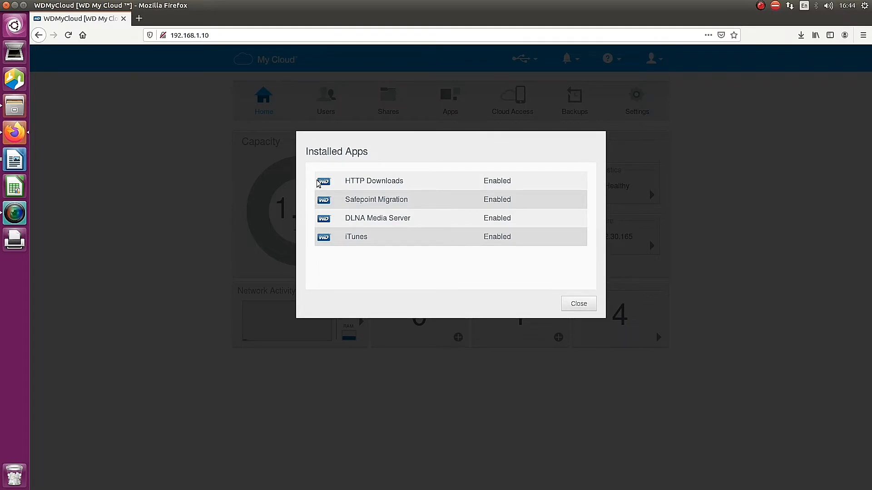
mouse_move(366, 240)
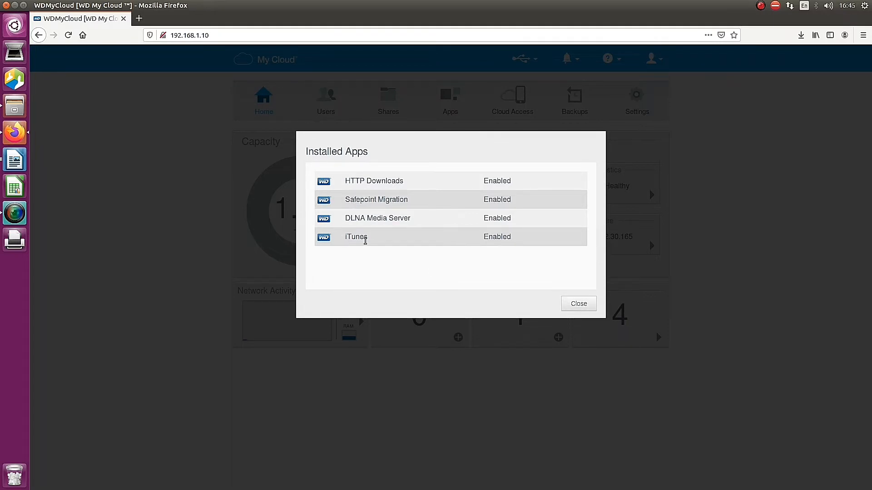
click(578, 304)
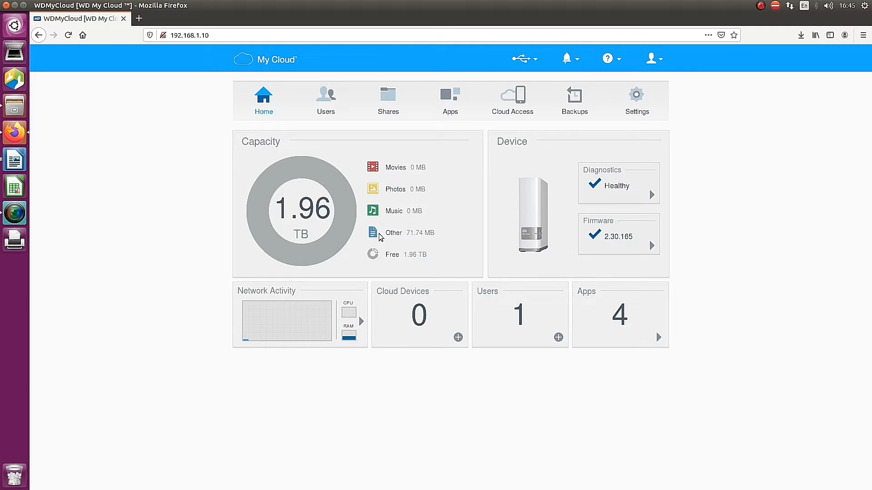
mouse_move(461, 190)
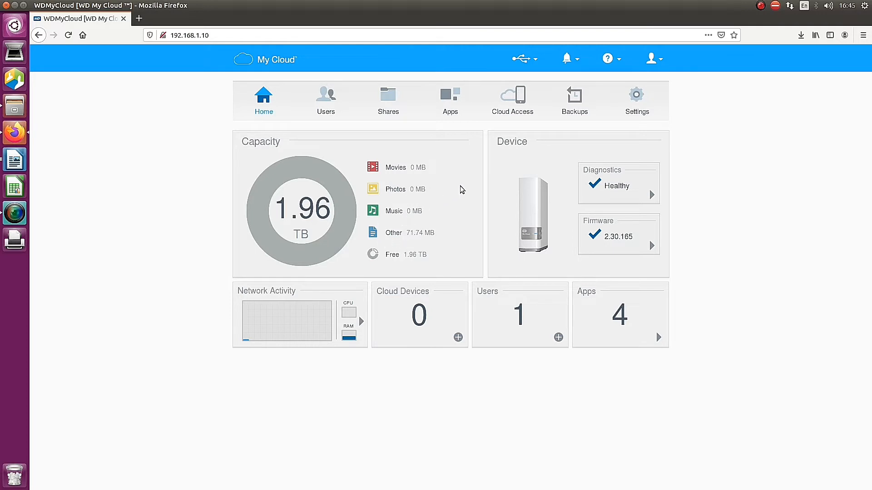
mouse_move(447, 157)
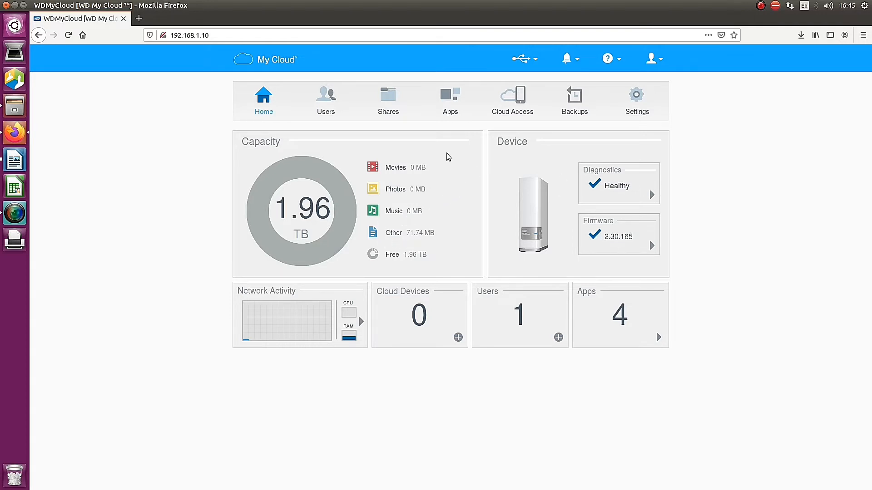
Step: View the Users page with only admin, then the Shares page listing Public, SmartWare and TimeMachine
click(325, 100)
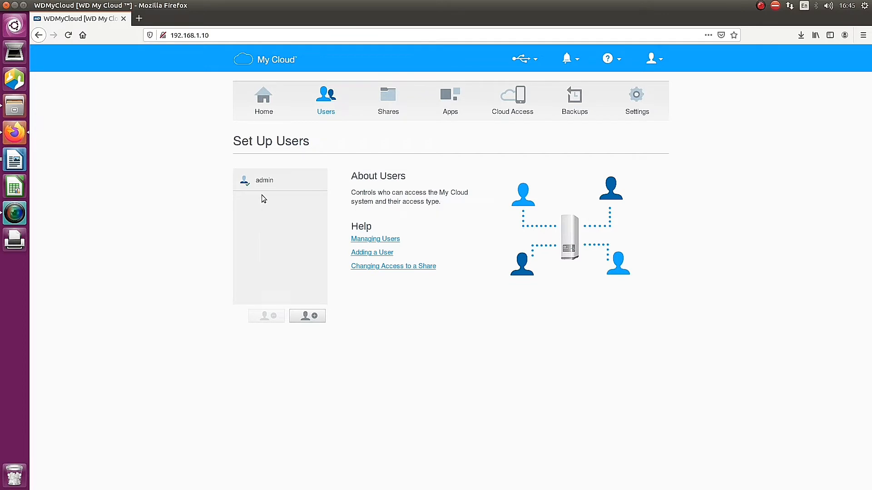
mouse_move(383, 200)
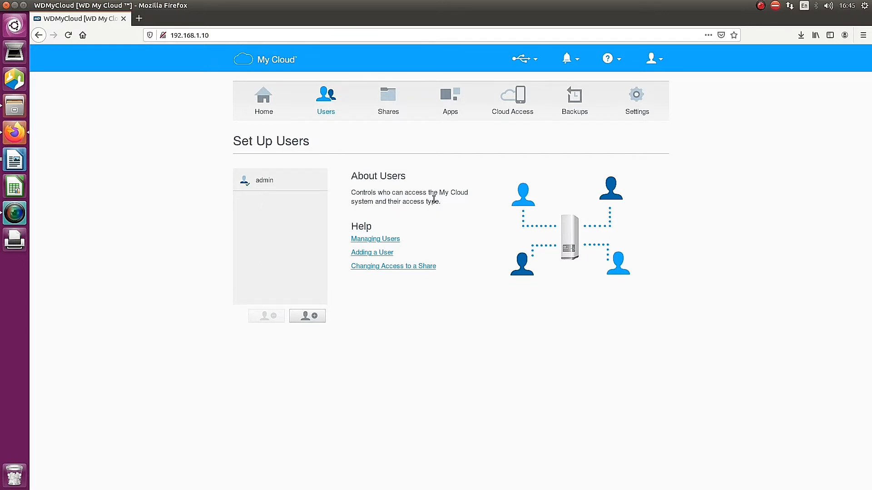
mouse_move(366, 260)
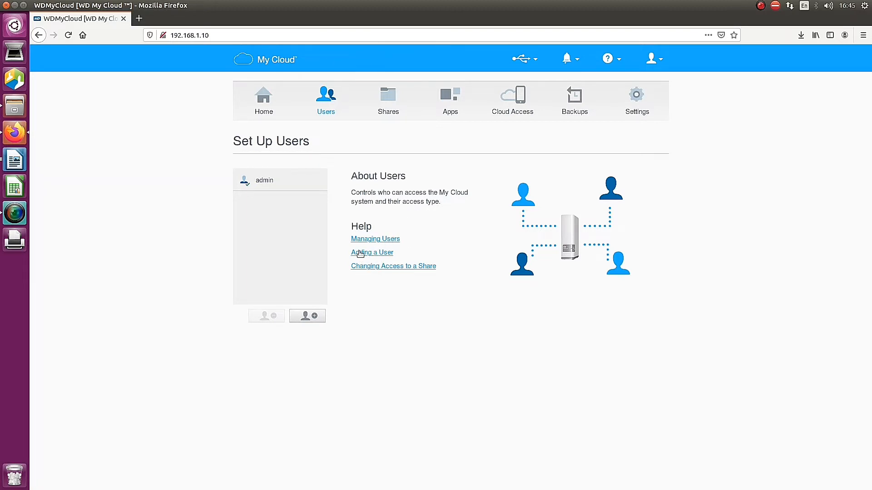
click(387, 98)
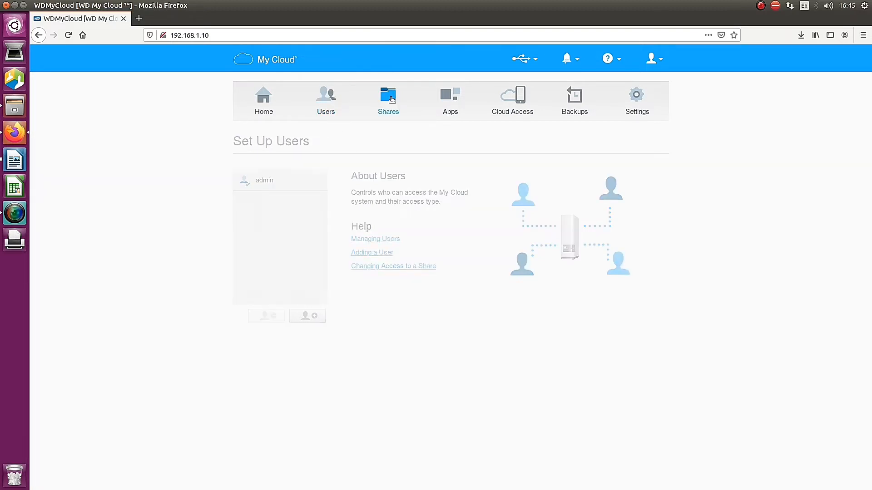
click(388, 100)
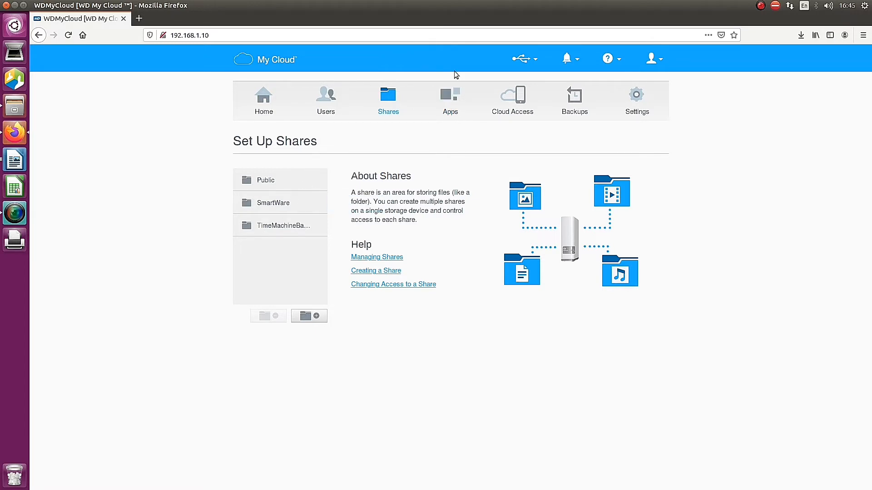
Step: Browse the iTunes and Safepoint Migration app settings, then the Cloud Access page with only admin
click(450, 100)
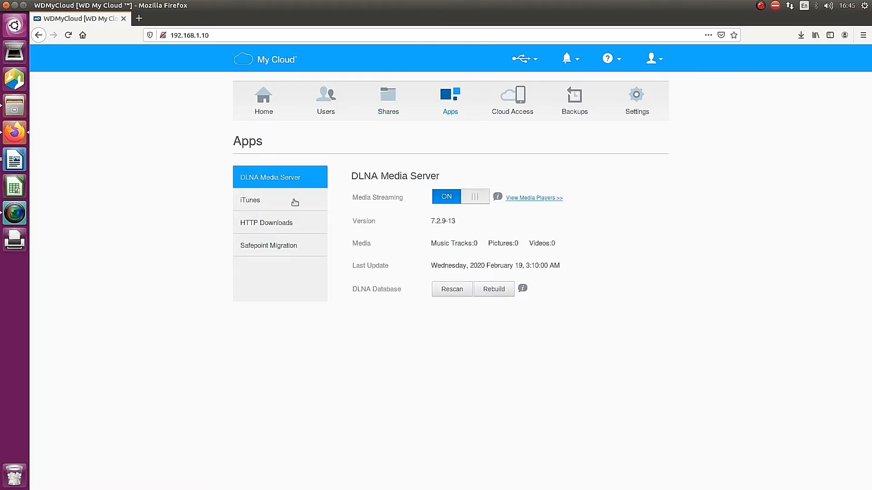
click(250, 200)
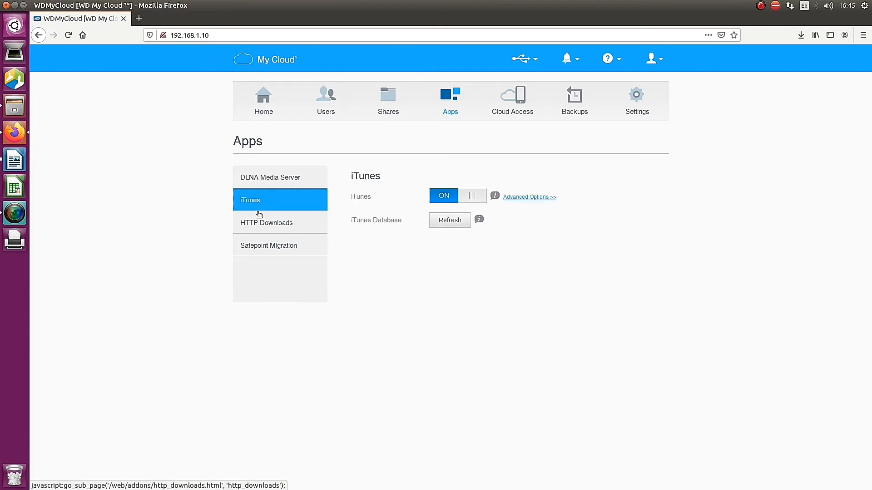
click(269, 245)
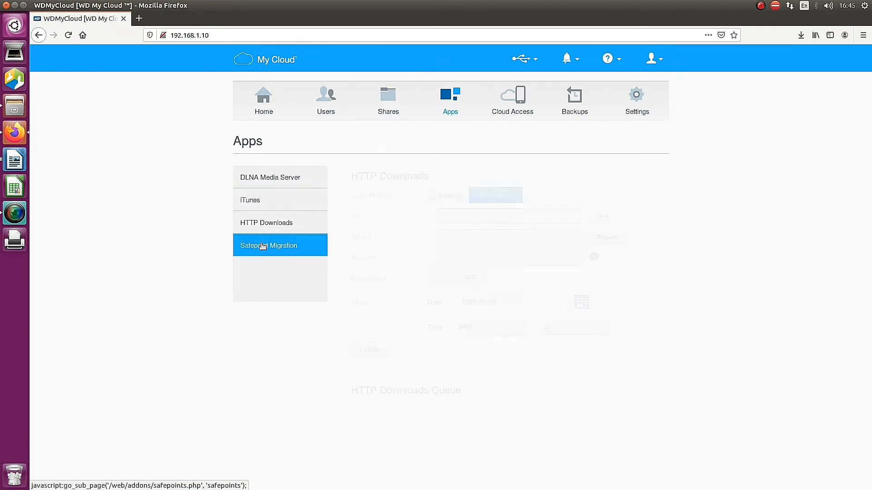
click(511, 99)
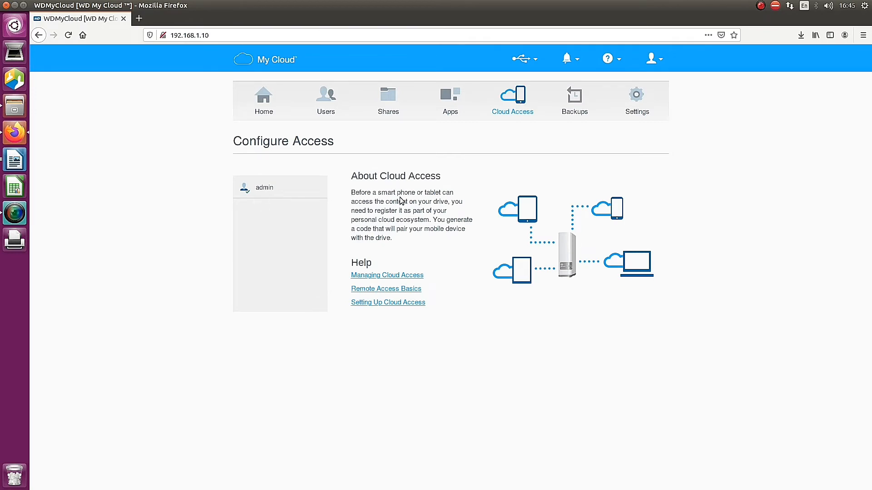
mouse_move(402, 209)
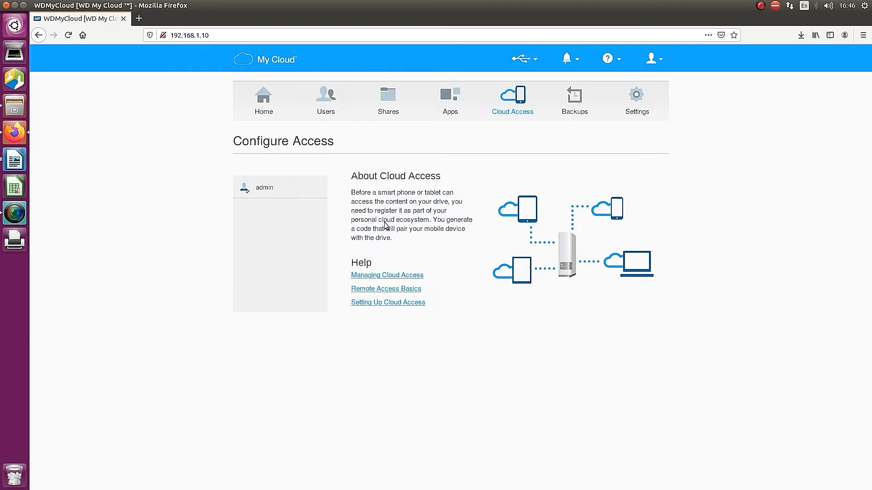
mouse_move(391, 252)
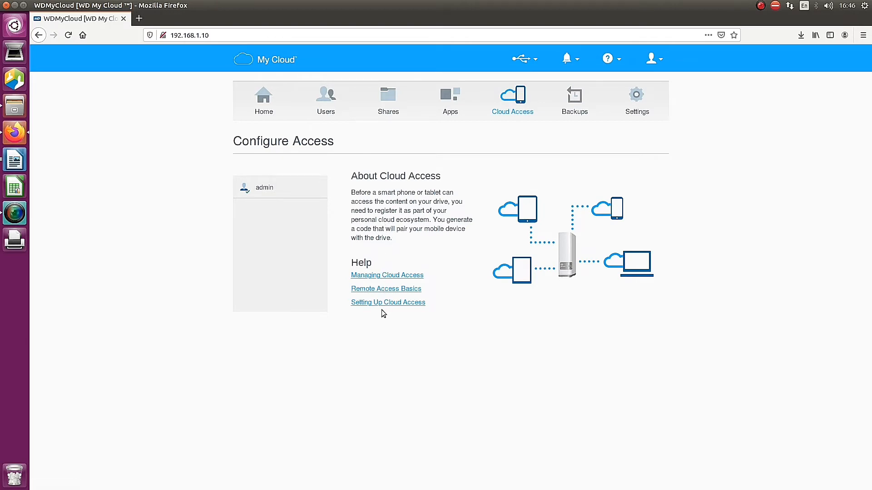
Step: View USB Backups with no devices found, then check the two notifications and help options
click(574, 100)
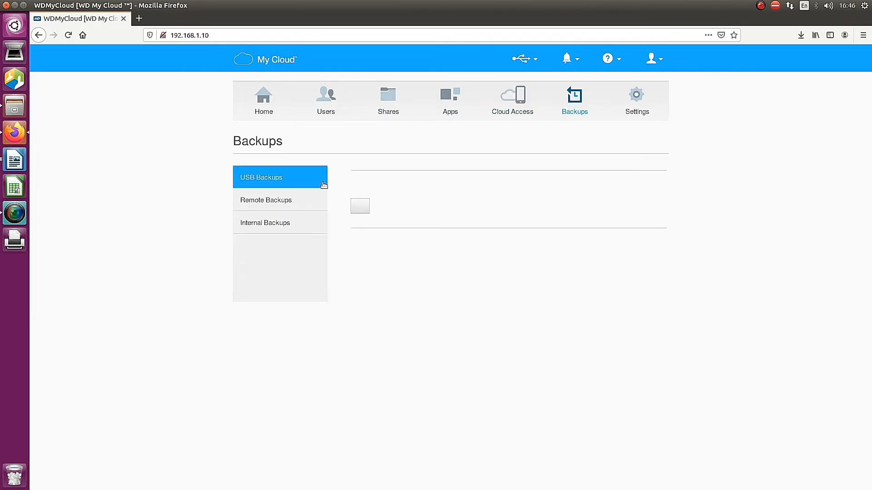
click(262, 177)
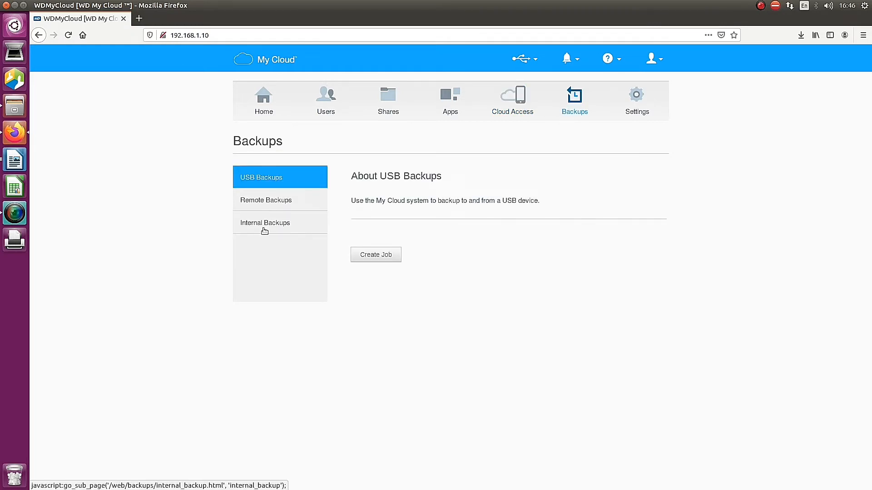
mouse_move(441, 212)
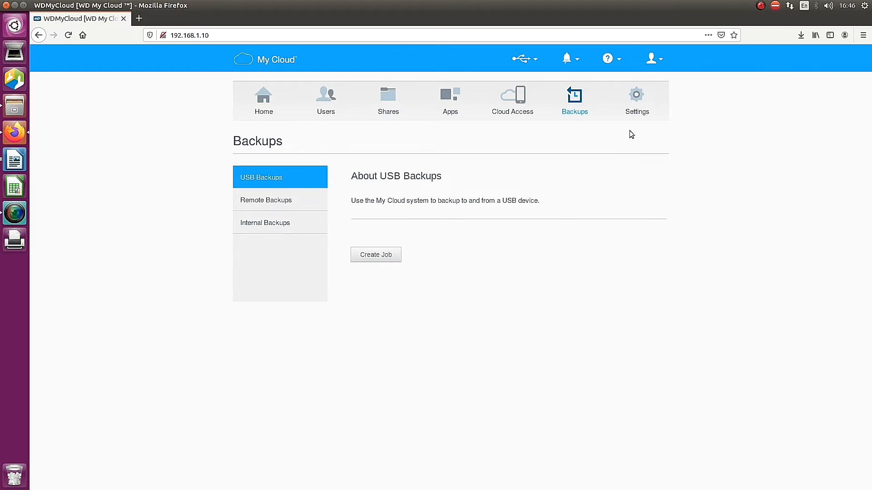
mouse_move(556, 71)
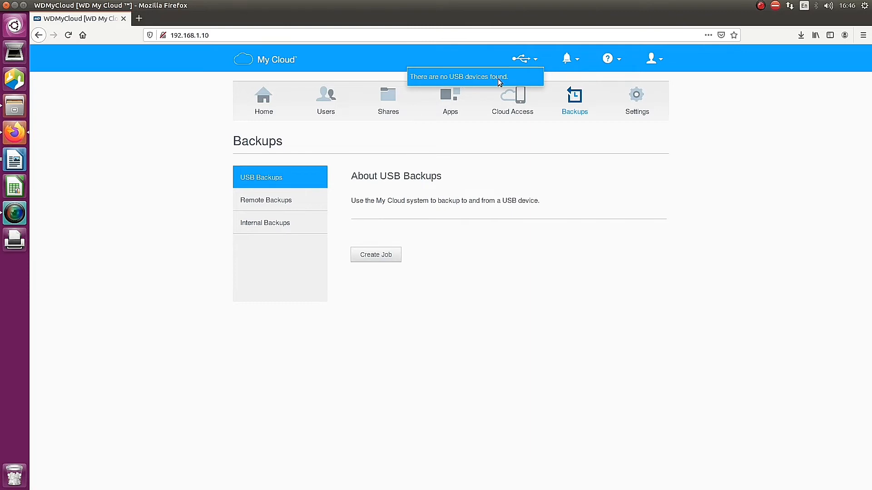
click(566, 58)
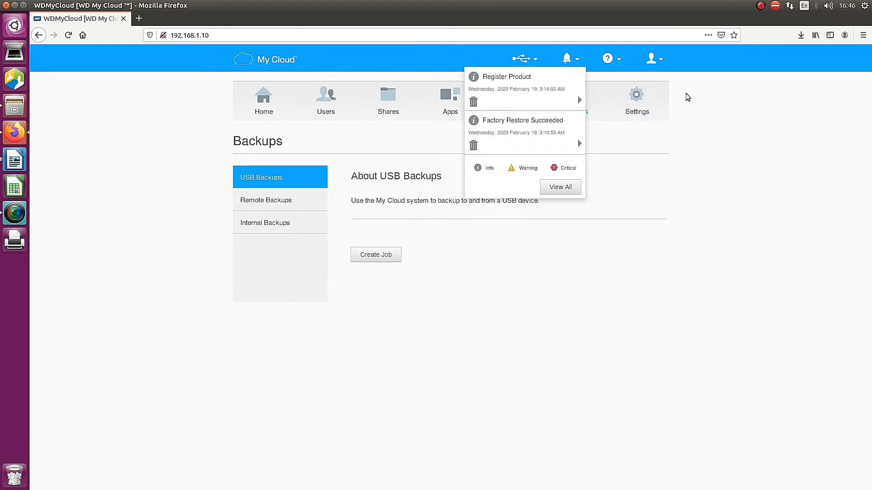
click(610, 58)
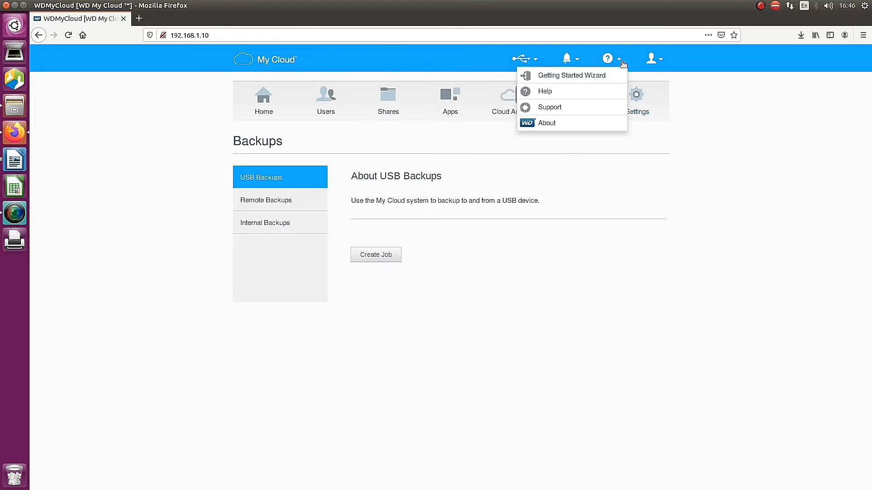
mouse_move(555, 91)
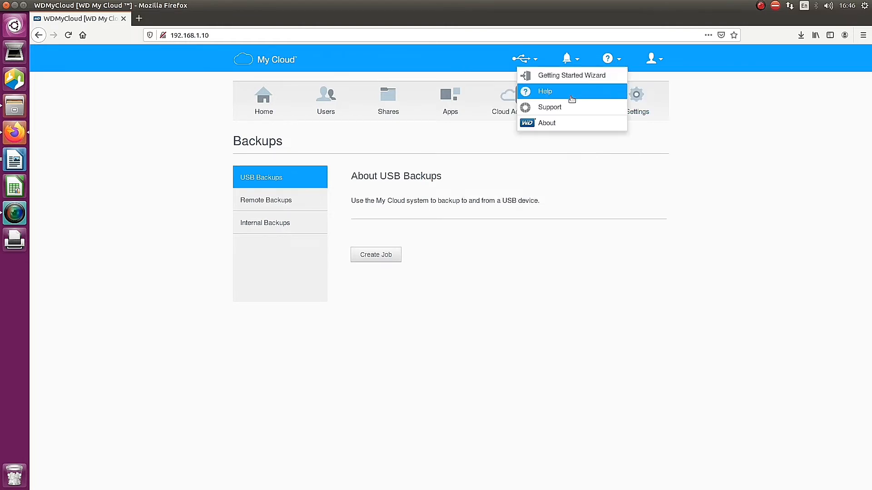
mouse_move(714, 95)
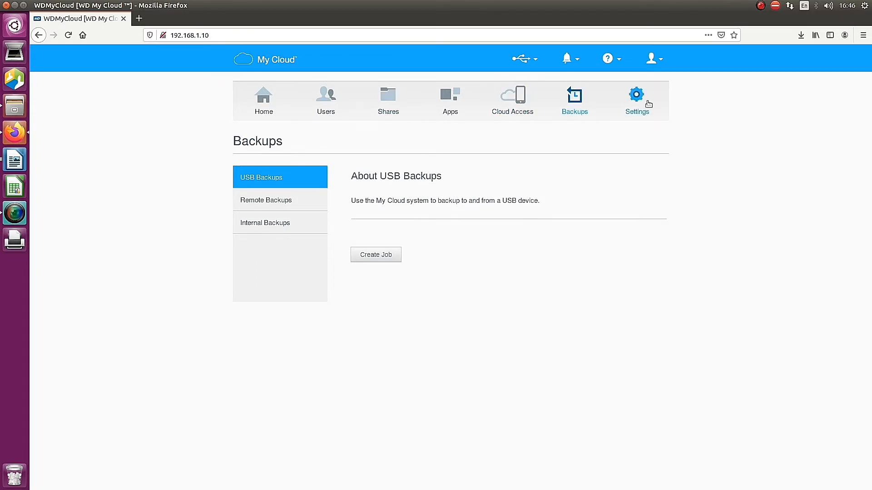
Step: Review the General settings page, including the available date formats, without changing anything
click(634, 100)
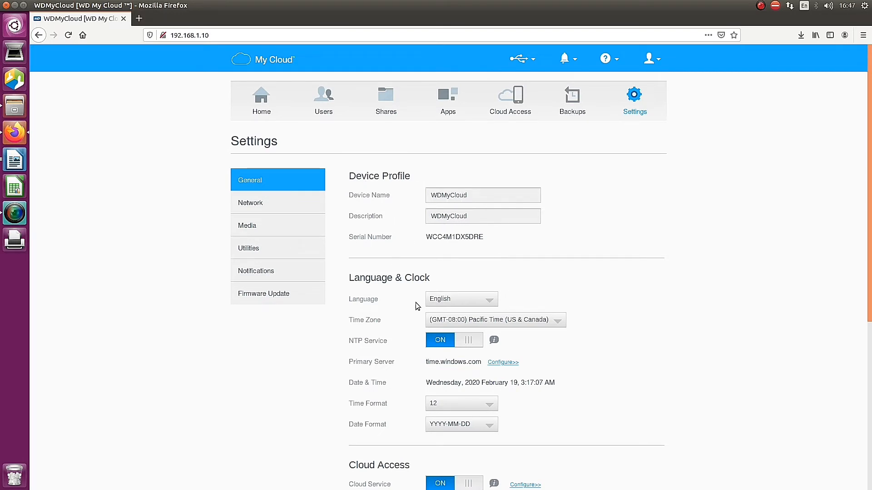
scroll(down, 3)
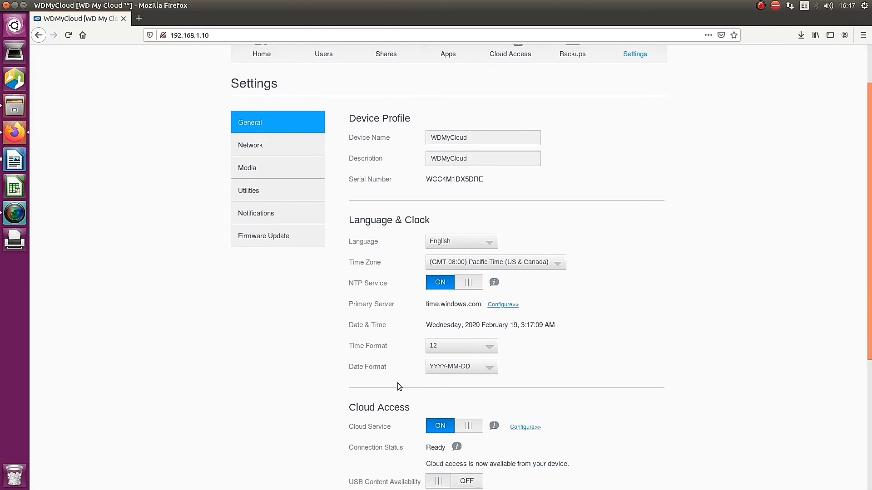
scroll(down, 3)
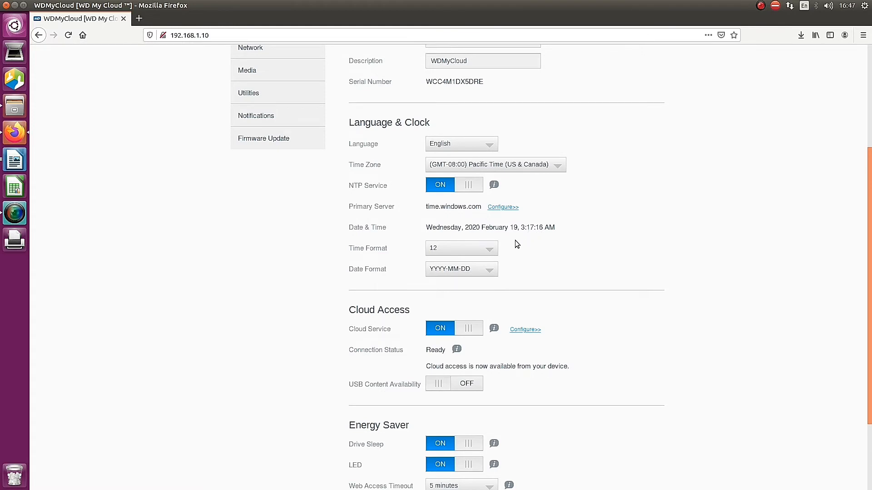
mouse_move(491, 217)
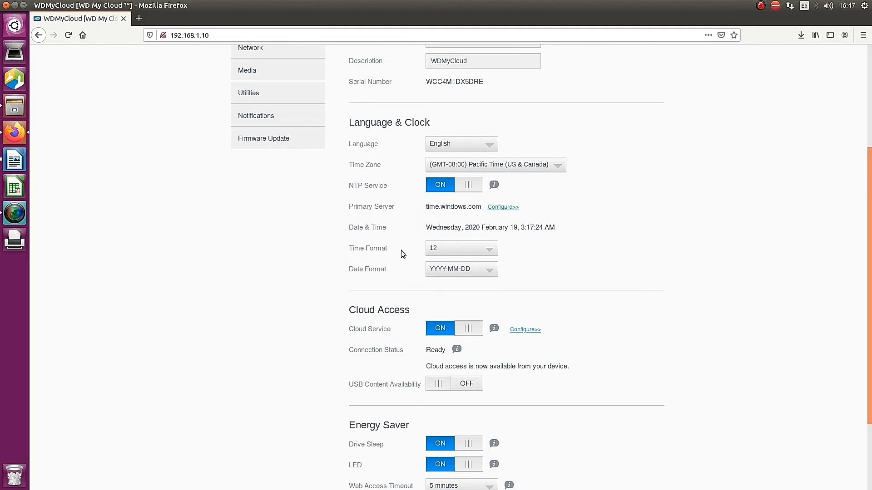
click(462, 268)
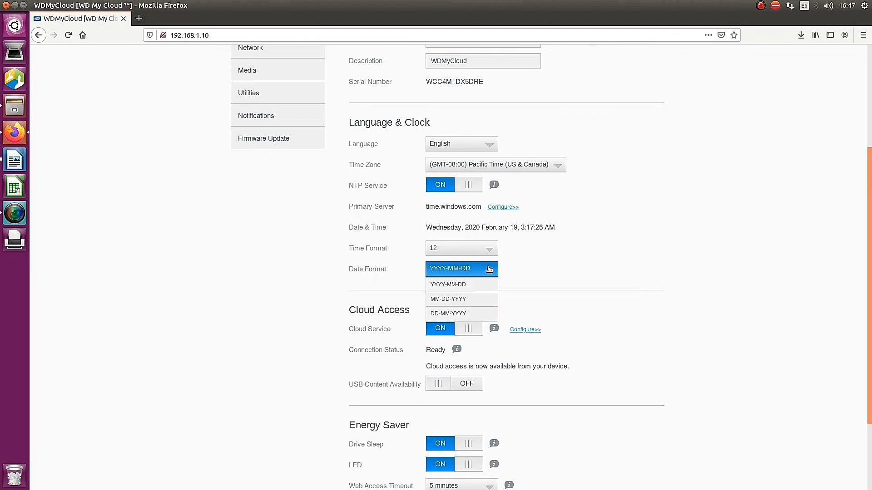
click(448, 313)
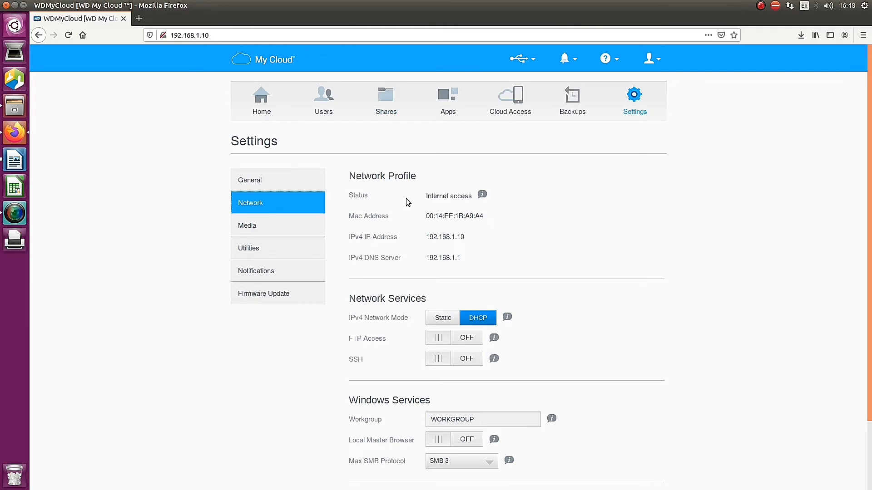
Step: Scroll the Network settings down to Windows Services and Port Forwarding, leaving DHCP selected
scroll(down, 3)
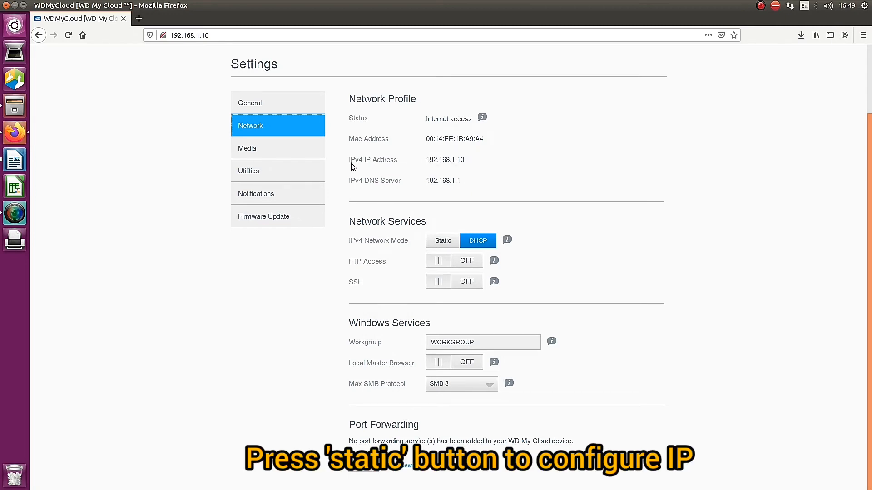
mouse_move(471, 169)
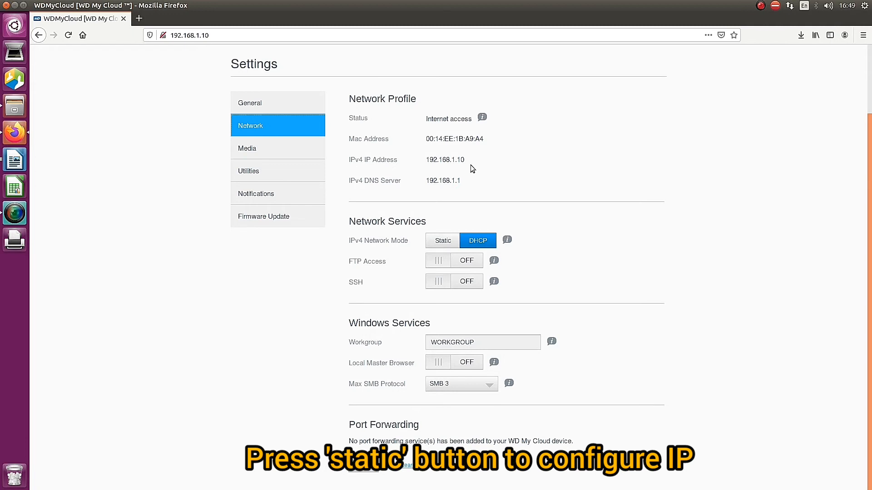
mouse_move(422, 260)
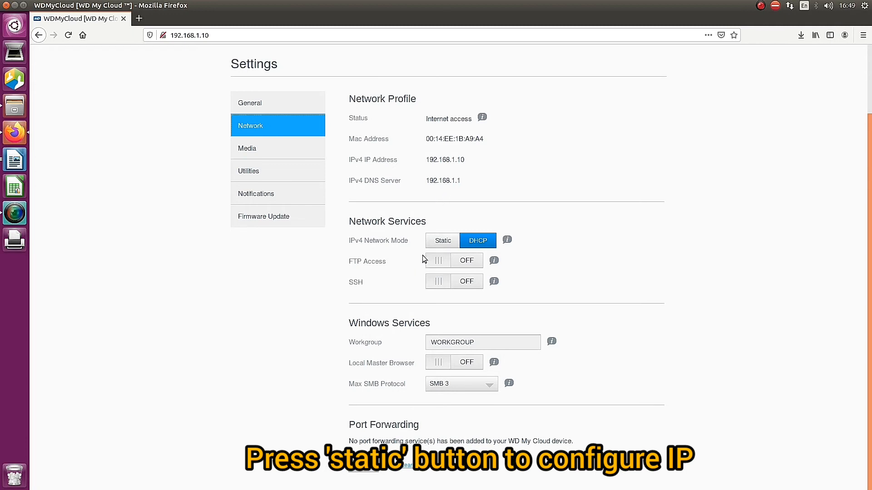
mouse_move(442, 244)
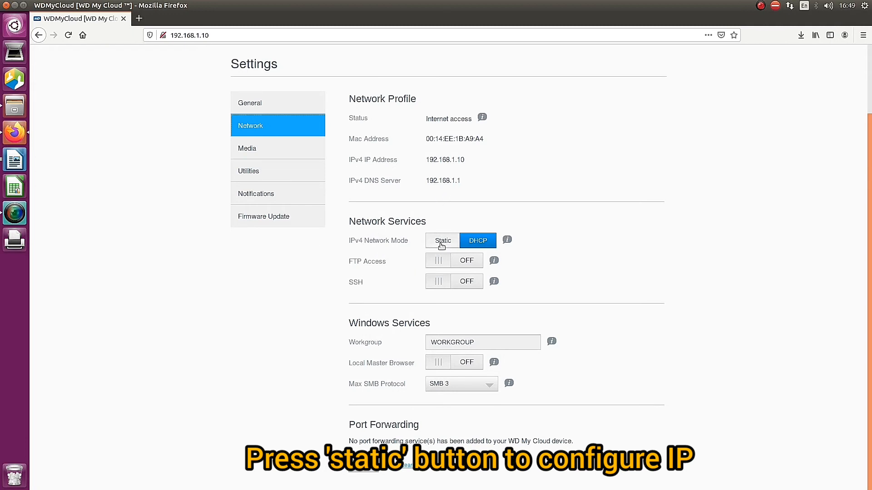
Step: Change the IPv4 mode to Static at 192.168.1.50, apply it and confirm saving despite the warning
click(443, 240)
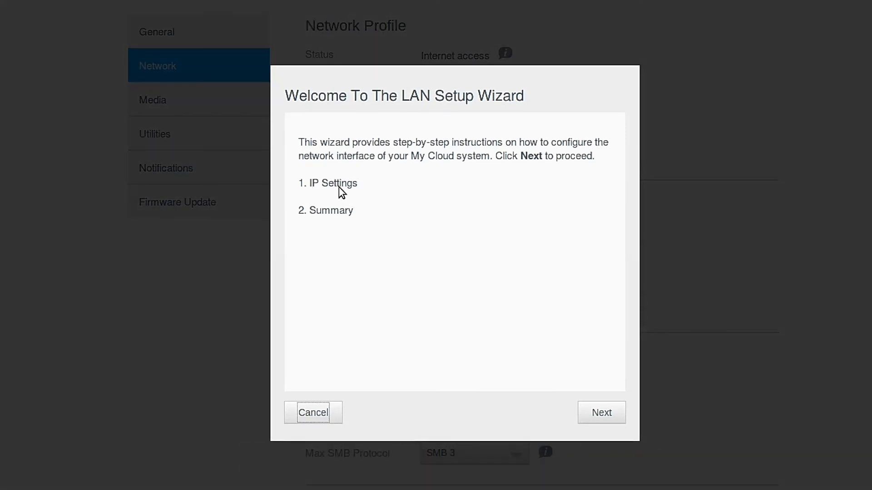
mouse_move(270, 330)
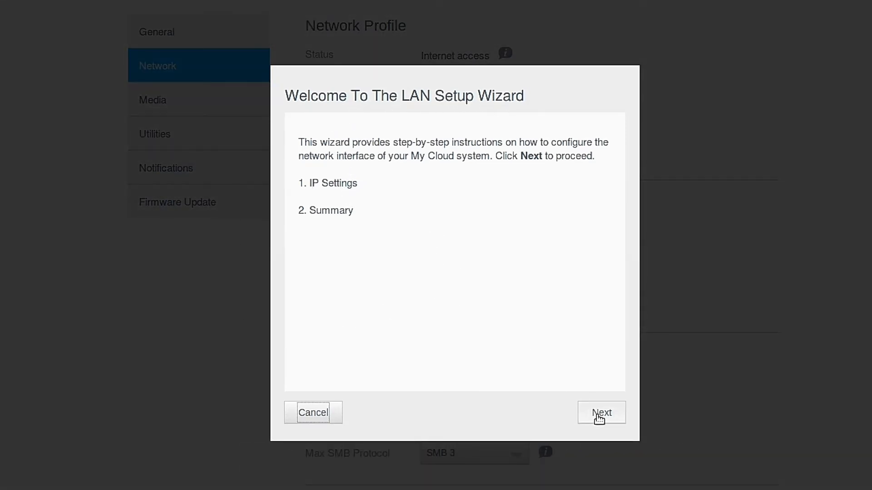
click(601, 412)
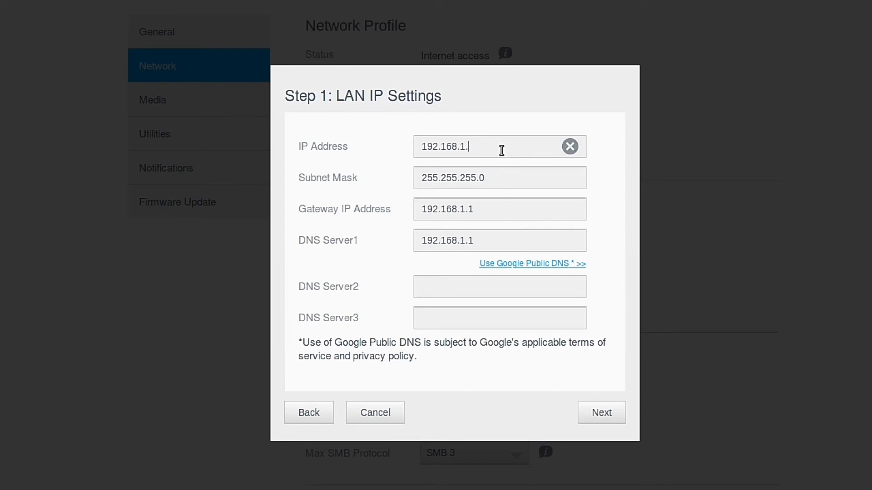
text(50)
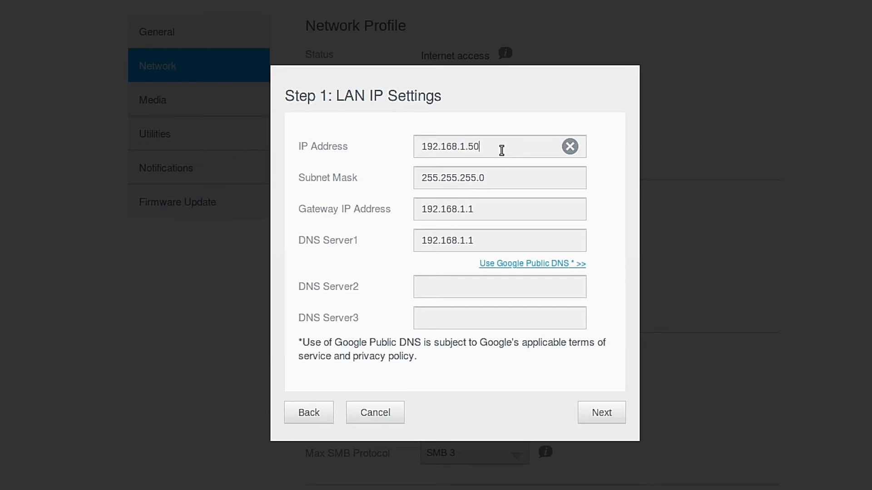
mouse_move(529, 286)
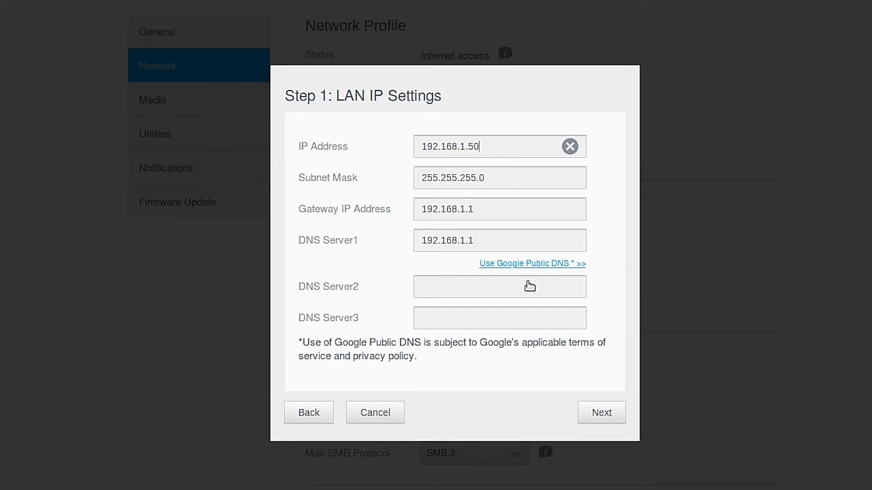
mouse_move(397, 276)
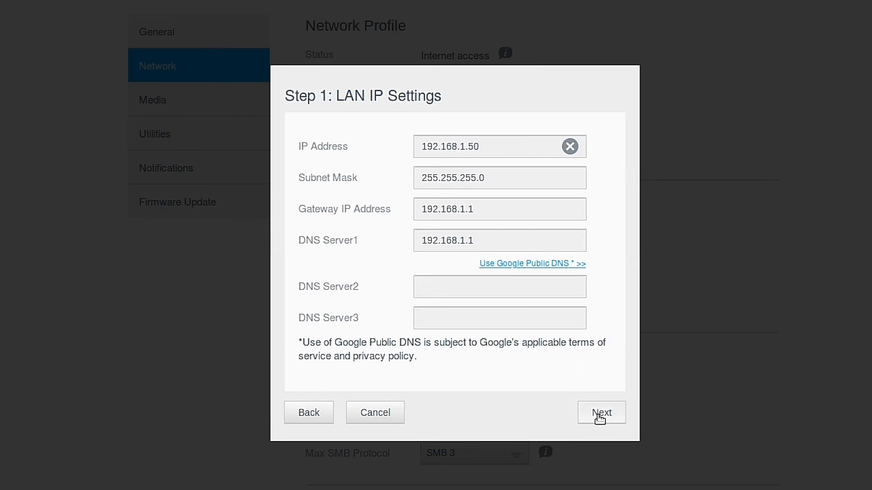
click(601, 412)
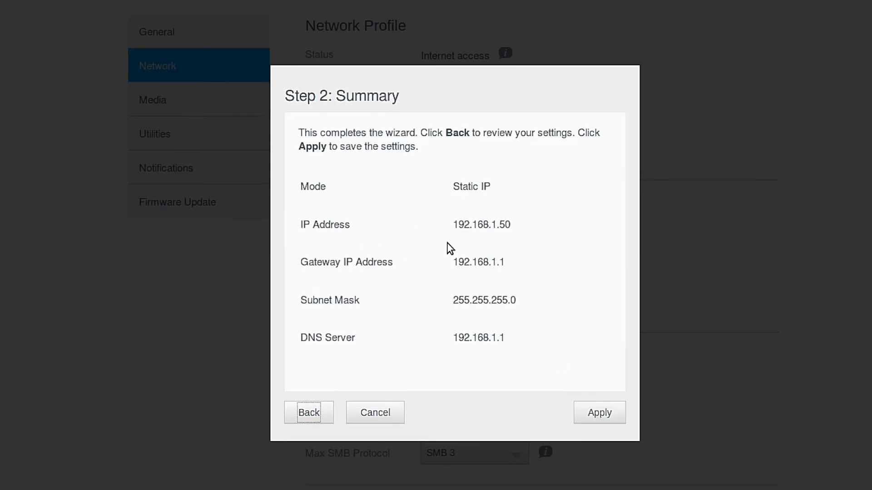
mouse_move(471, 237)
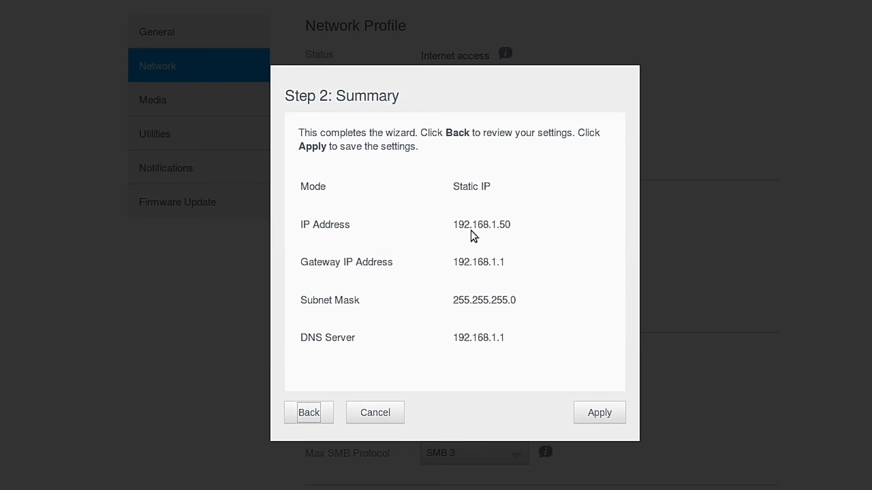
mouse_move(512, 314)
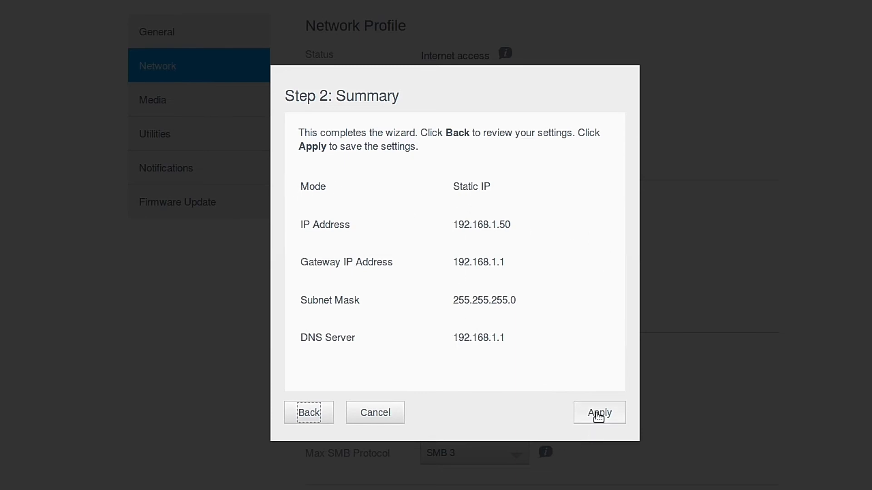
click(598, 412)
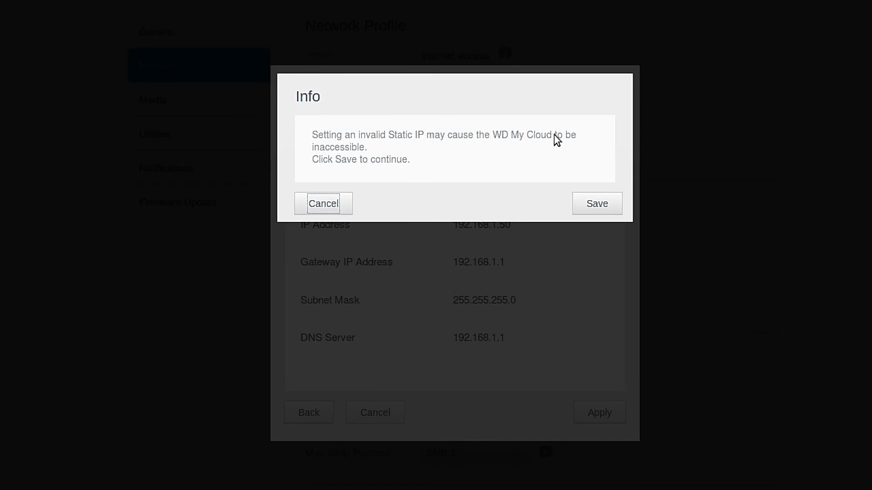
mouse_move(506, 193)
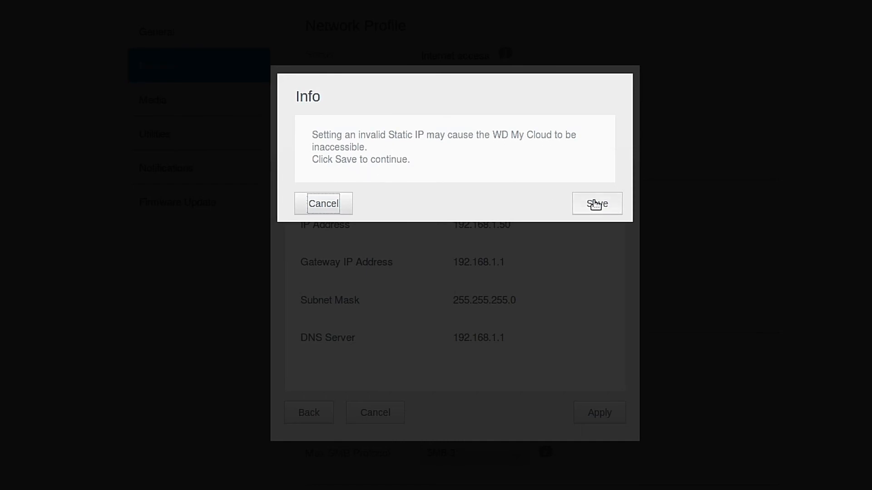
click(597, 203)
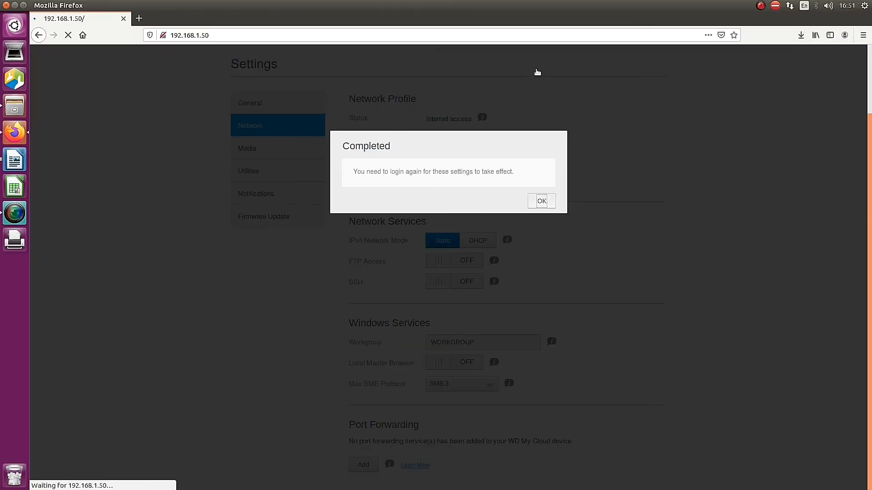
Step: Log back in at 192.168.1.50 and confirm Network settings show Static mode at that address
click(540, 201)
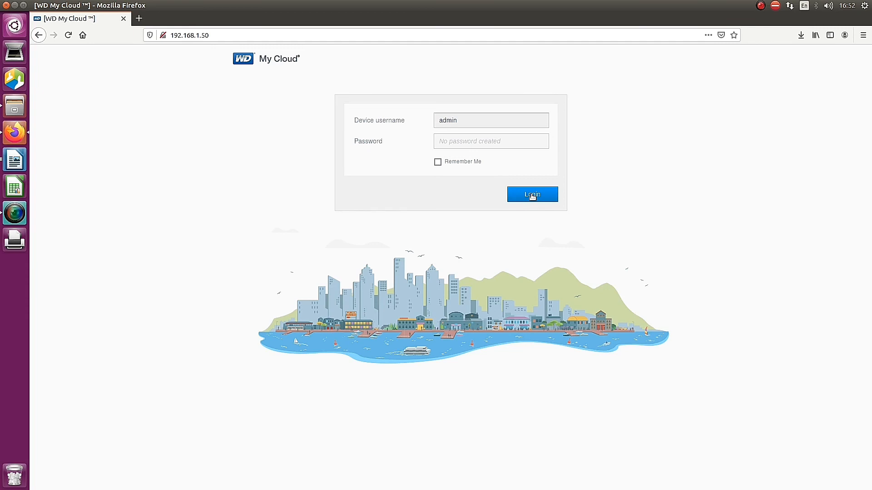
click(531, 195)
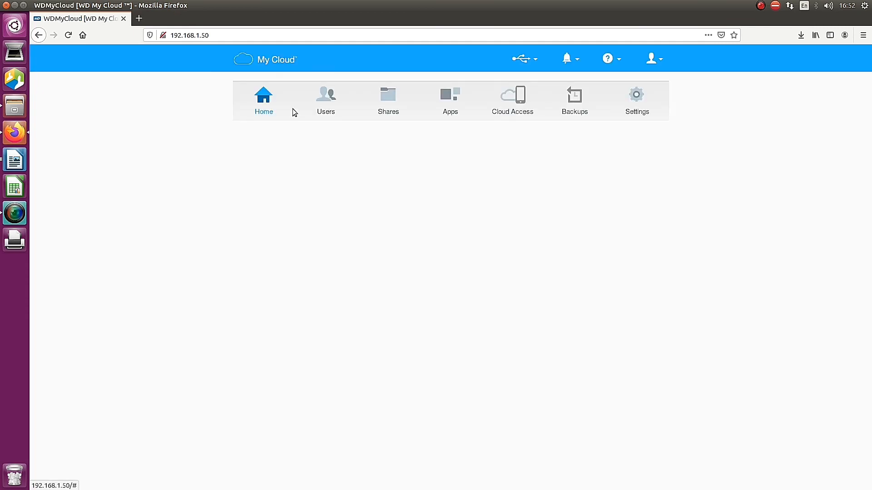
click(264, 100)
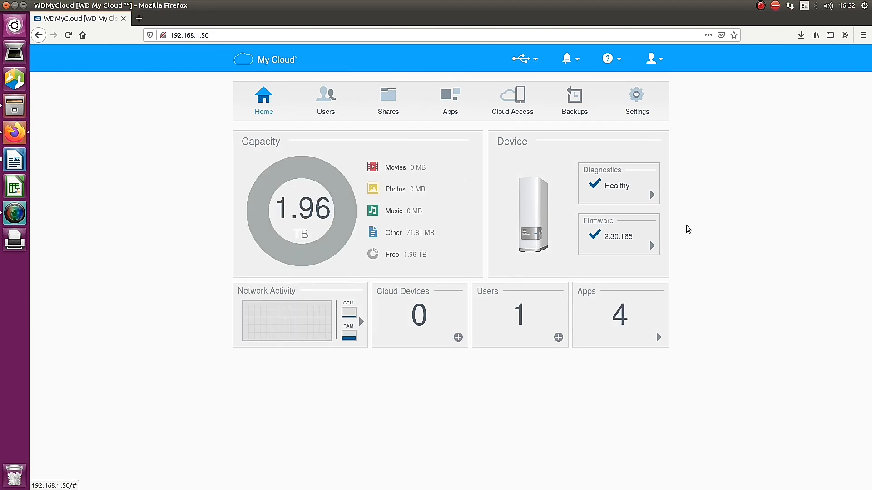
click(634, 99)
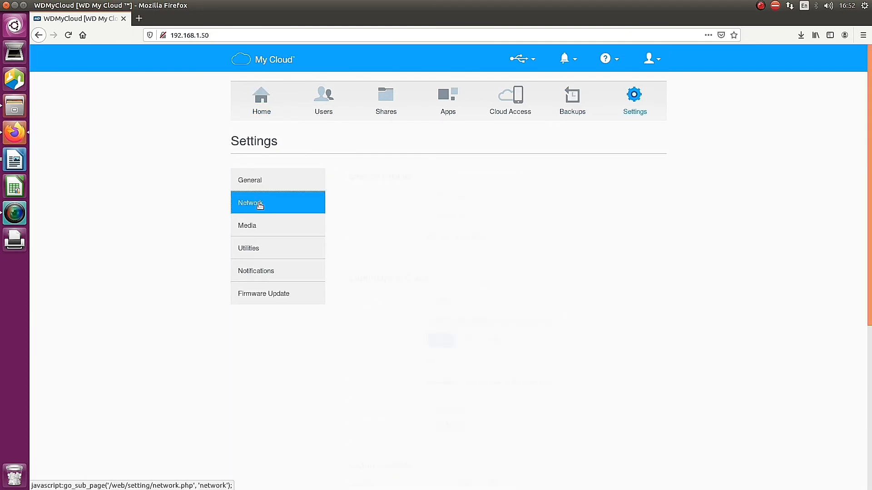
click(251, 203)
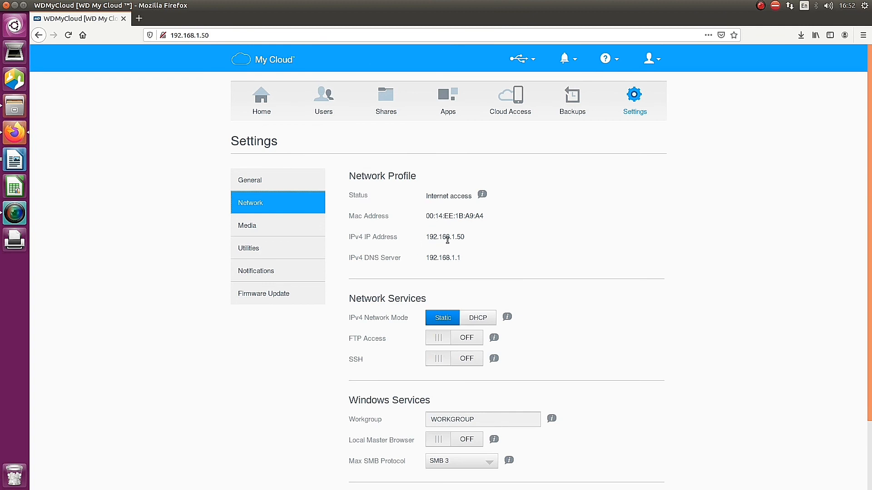
double_click(444, 237)
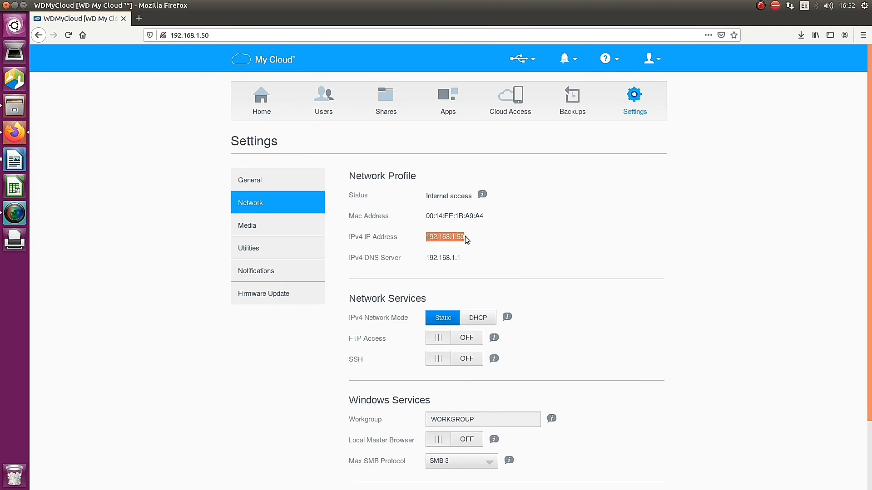
mouse_move(478, 243)
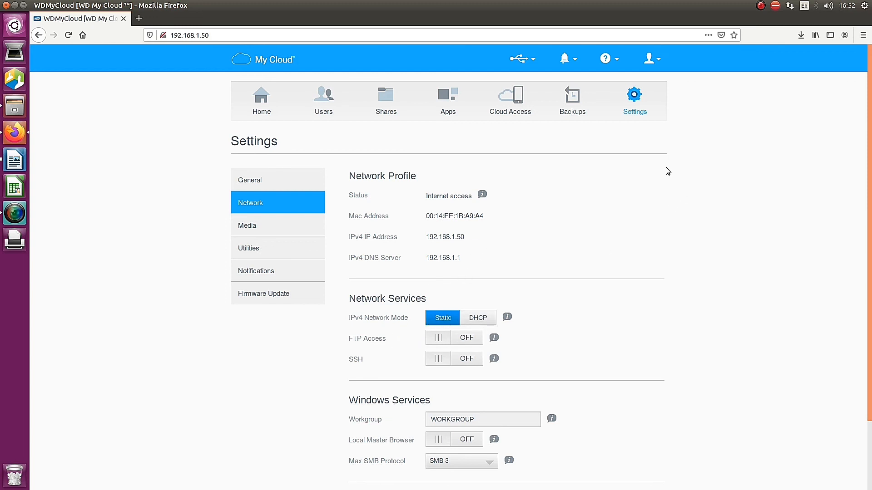
Step: Log out of the dashboard from the account menu
click(649, 58)
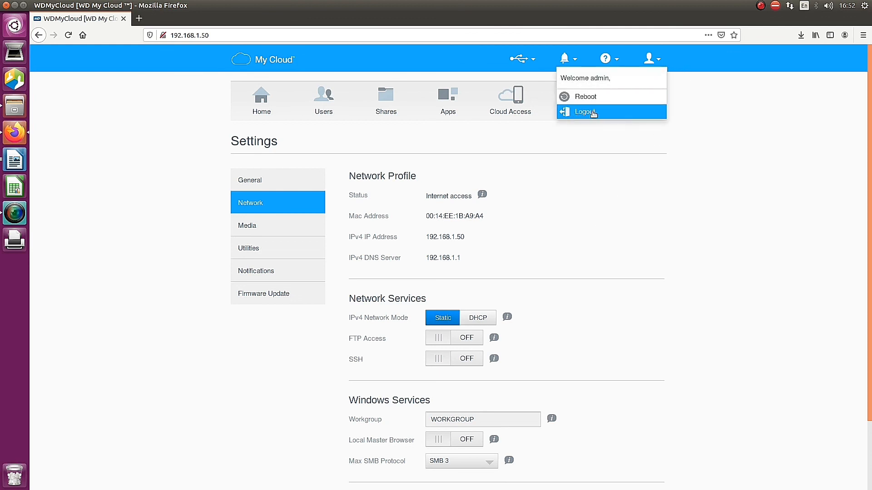
click(584, 111)
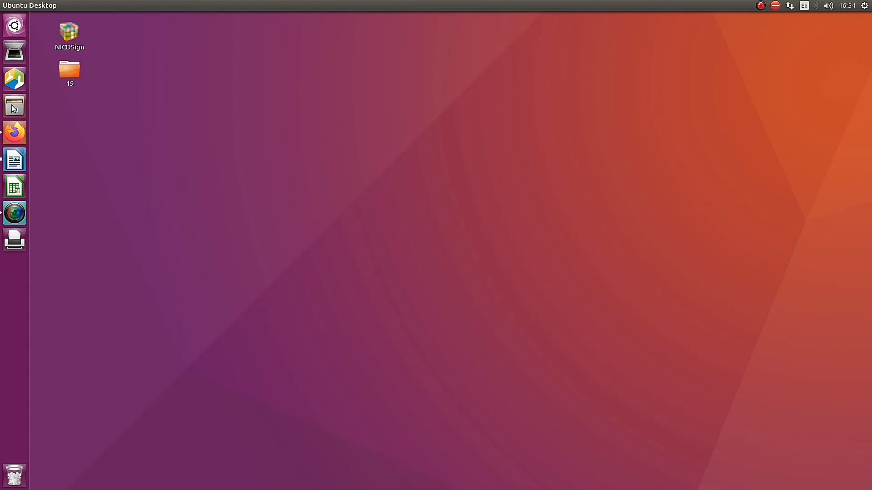
Step: Browse the Network location in Files and select the WDMyCloud #2 device
click(14, 105)
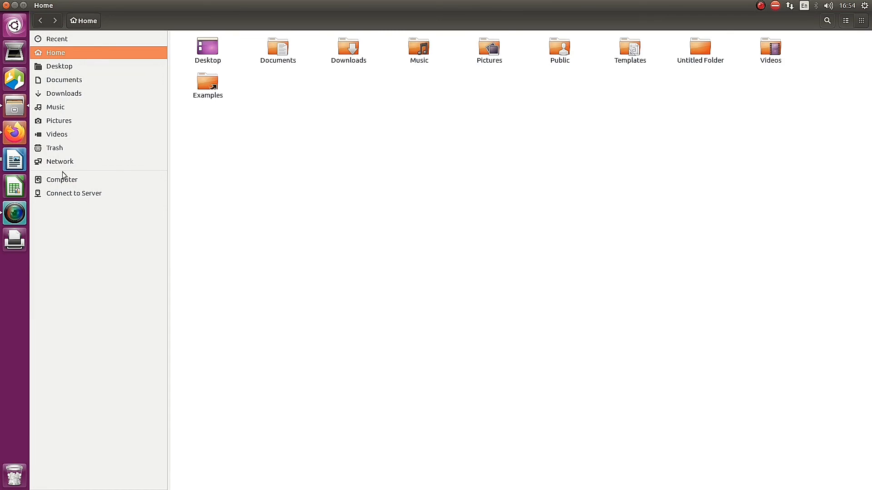
click(60, 161)
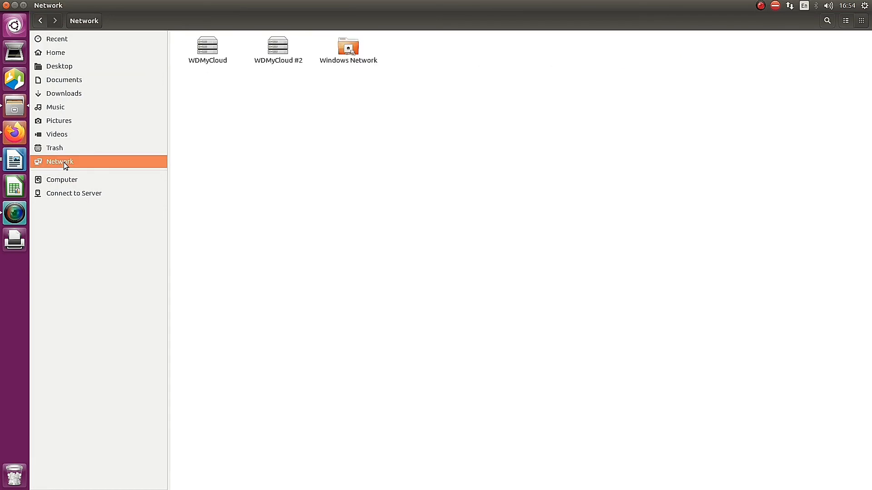
click(278, 46)
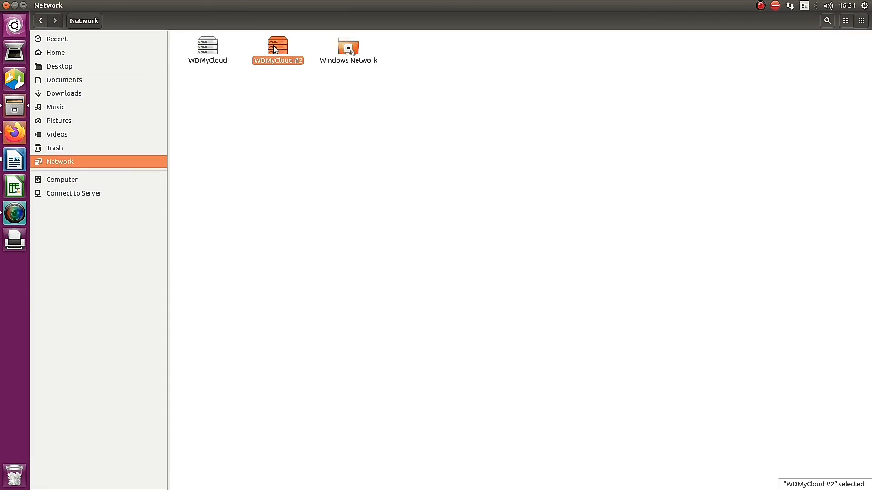